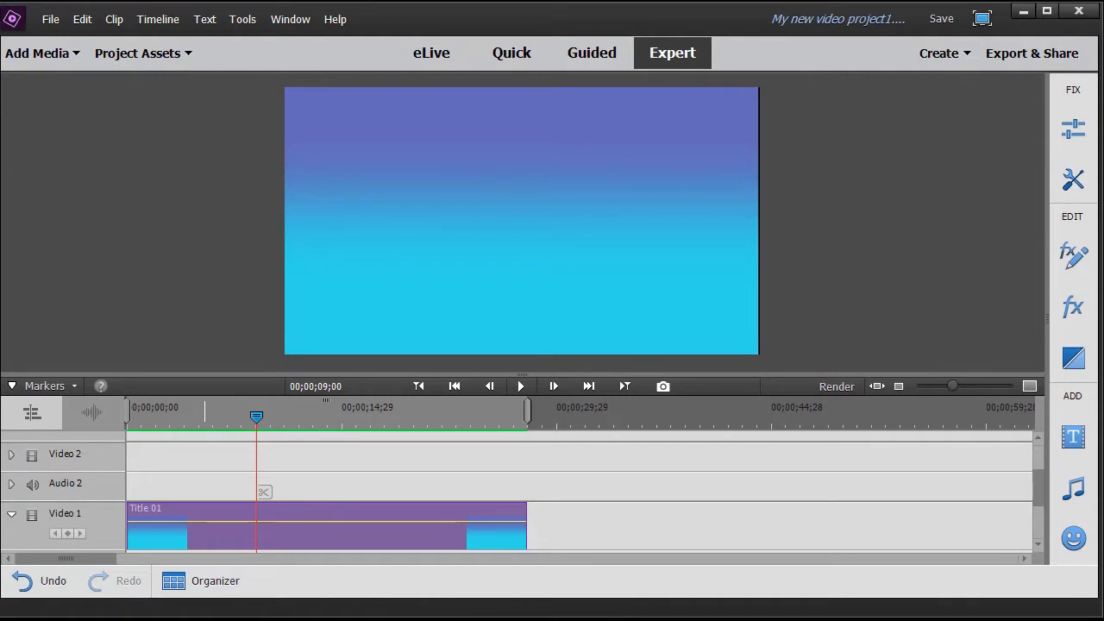
pyautogui.moveTo(207, 83)
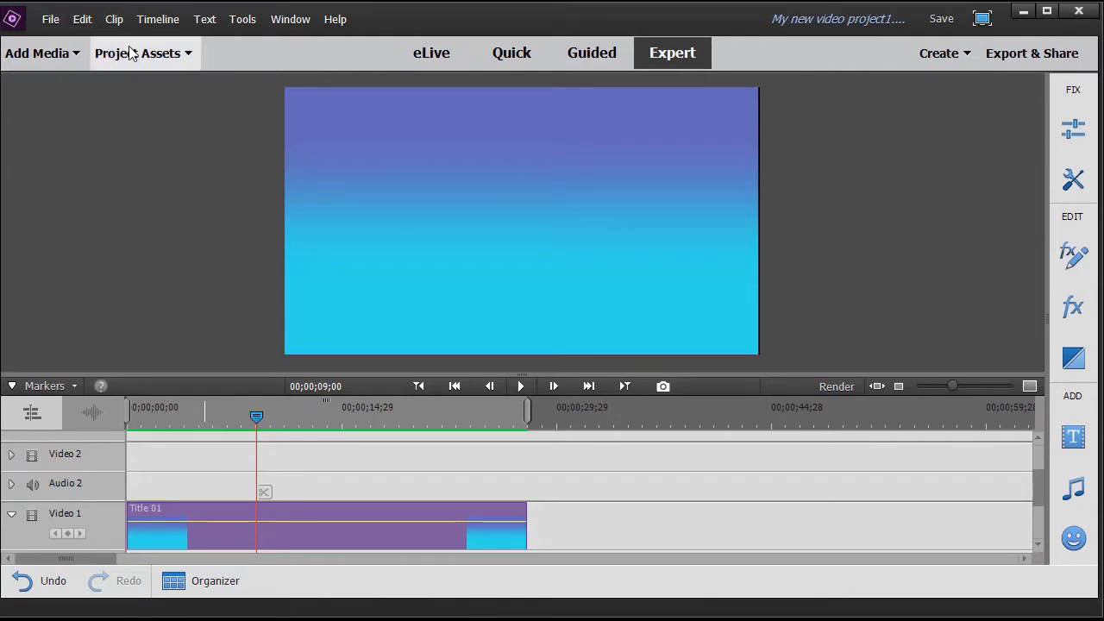
# Show Project Assets to bring the girl-on-phone clip onto Video 2.
pyautogui.click(138, 52)
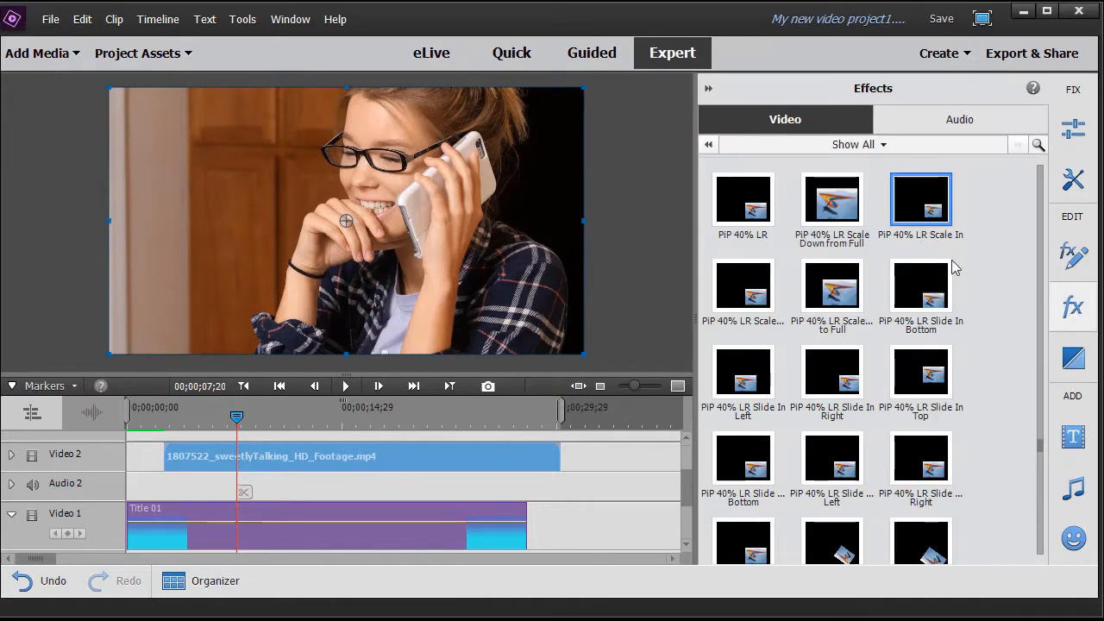
pyautogui.moveTo(934, 284)
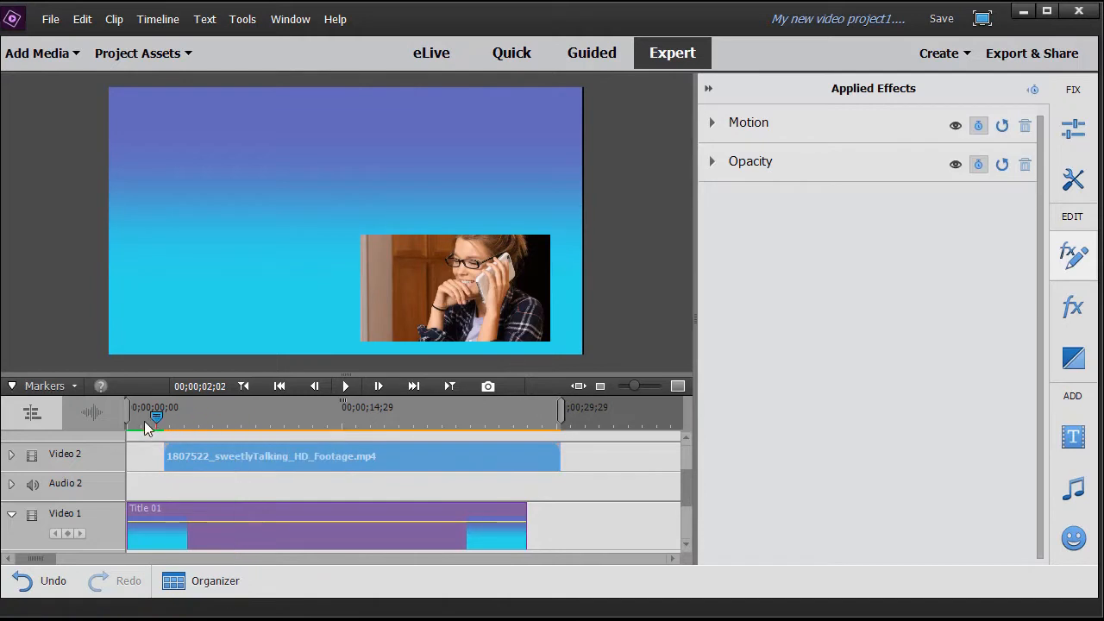
pyautogui.click(345, 387)
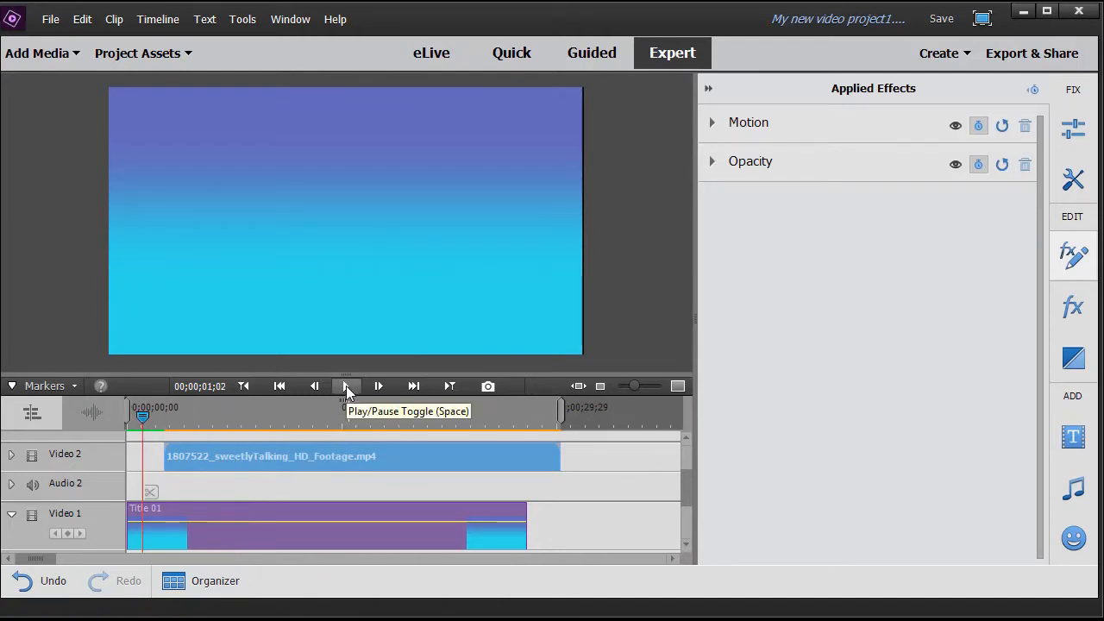
pyautogui.click(345, 387)
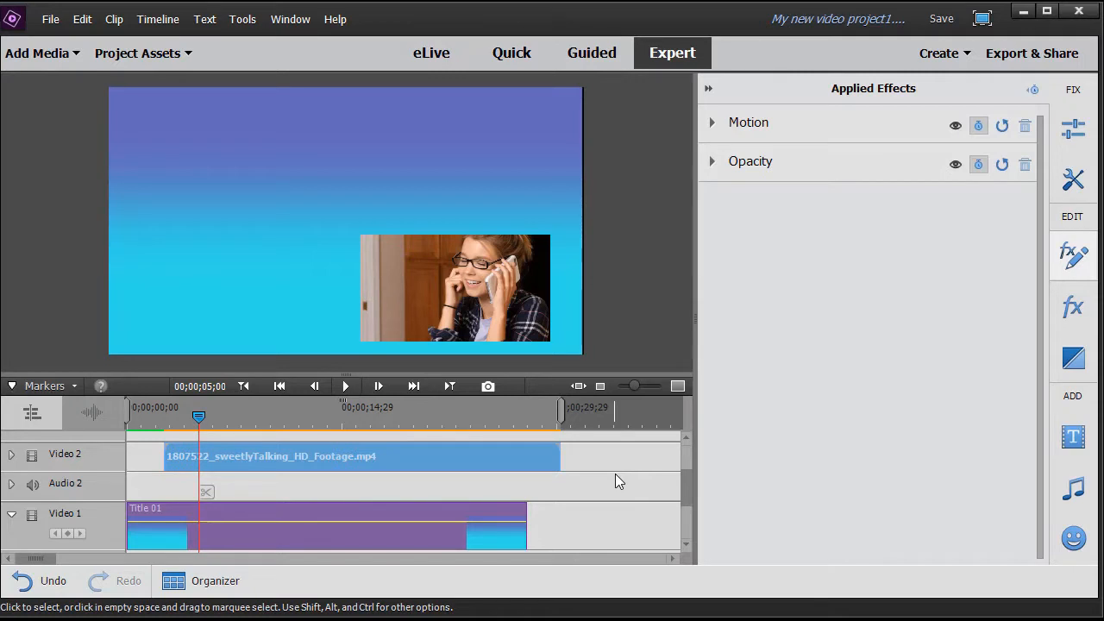
pyautogui.moveTo(635, 471)
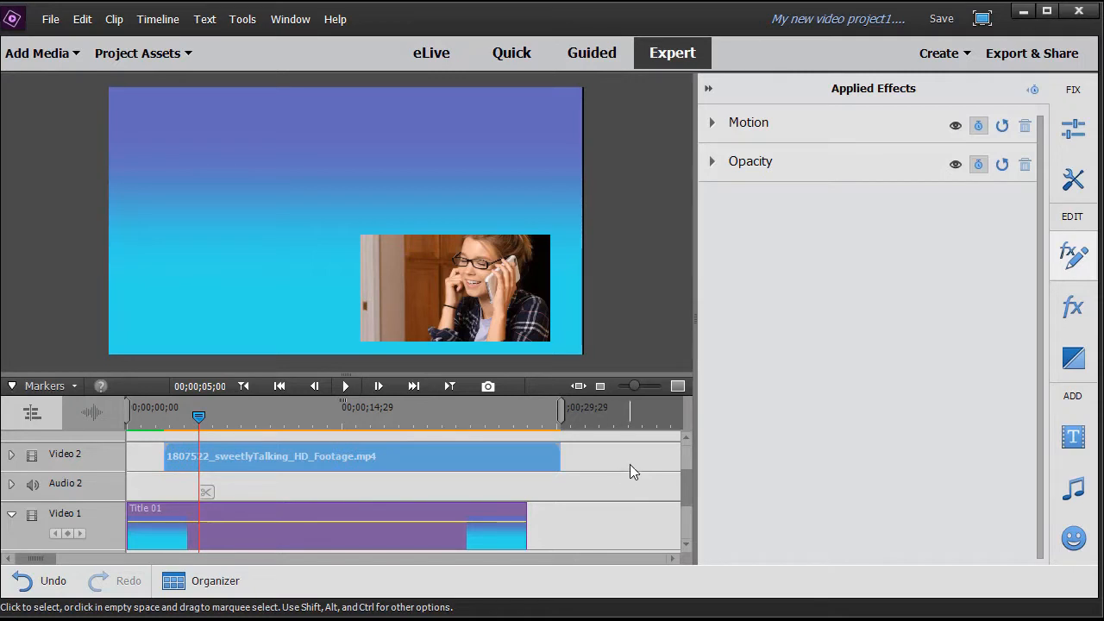
pyautogui.moveTo(663, 463)
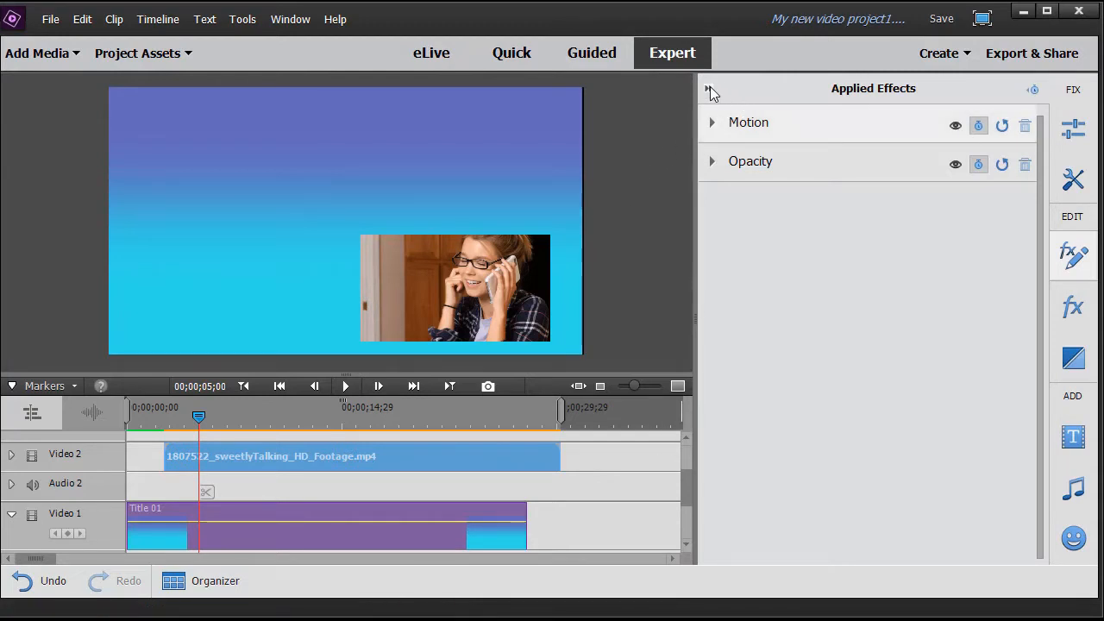
pyautogui.click(709, 90)
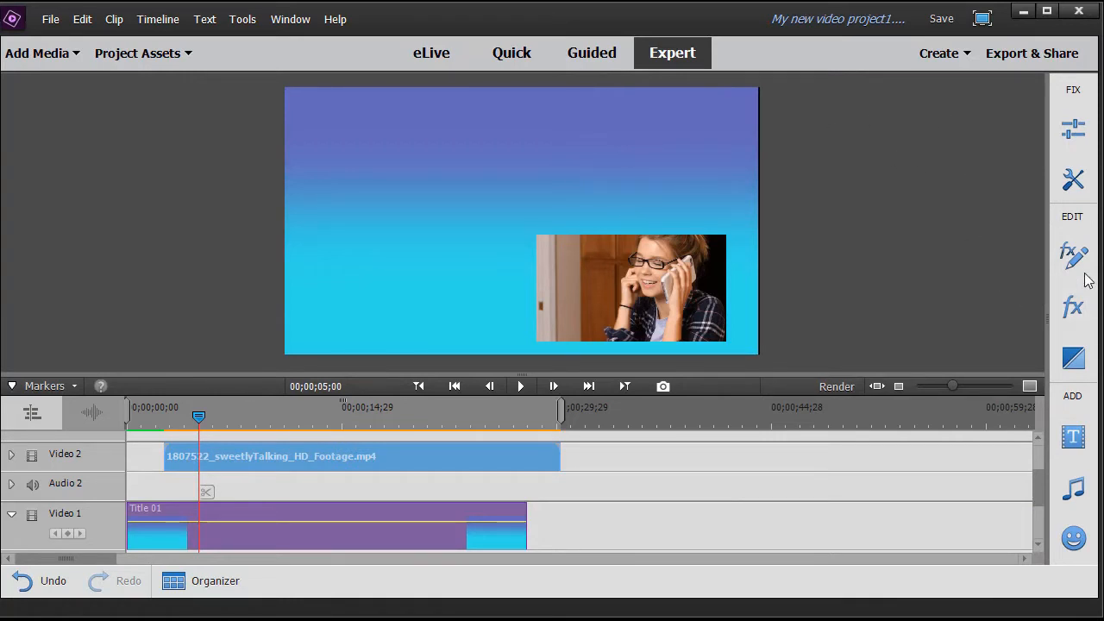
pyautogui.moveTo(1080, 259)
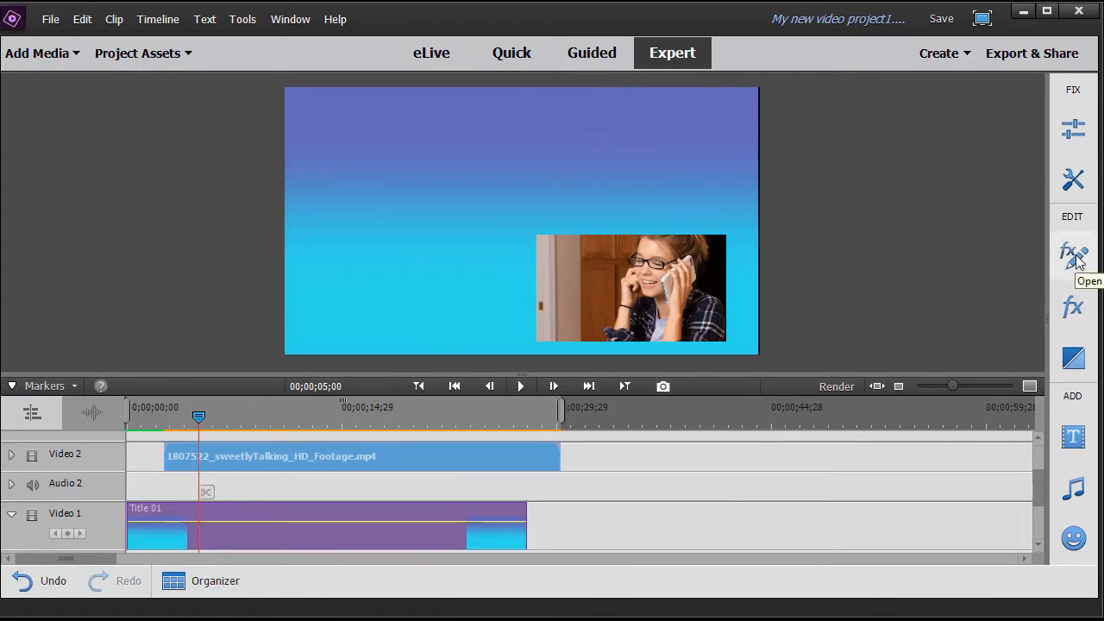
pyautogui.click(1076, 256)
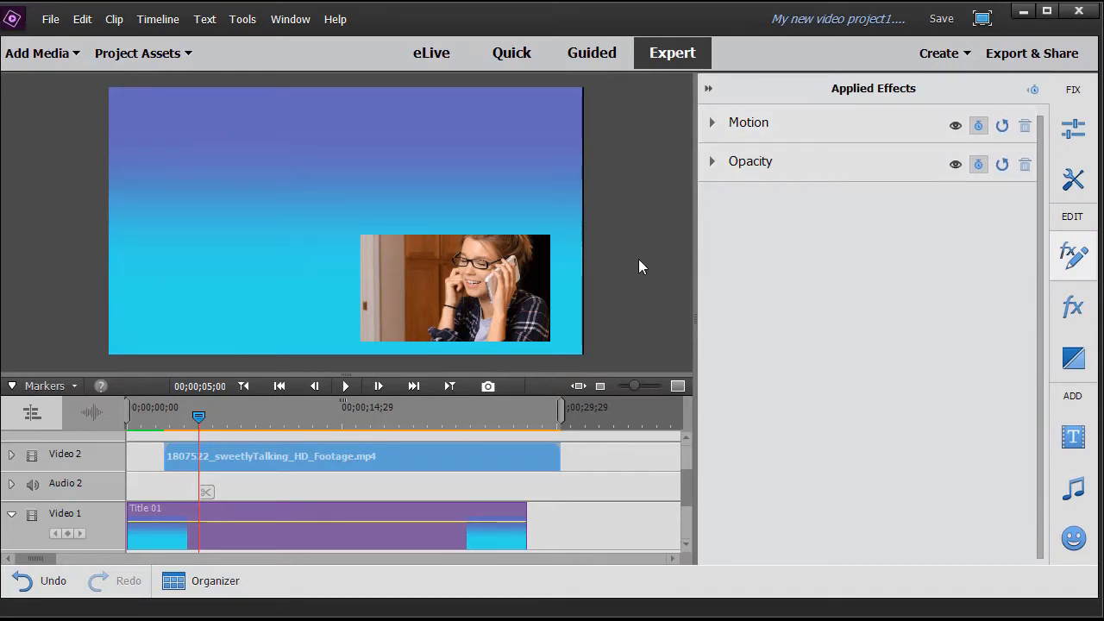
pyautogui.moveTo(638, 314)
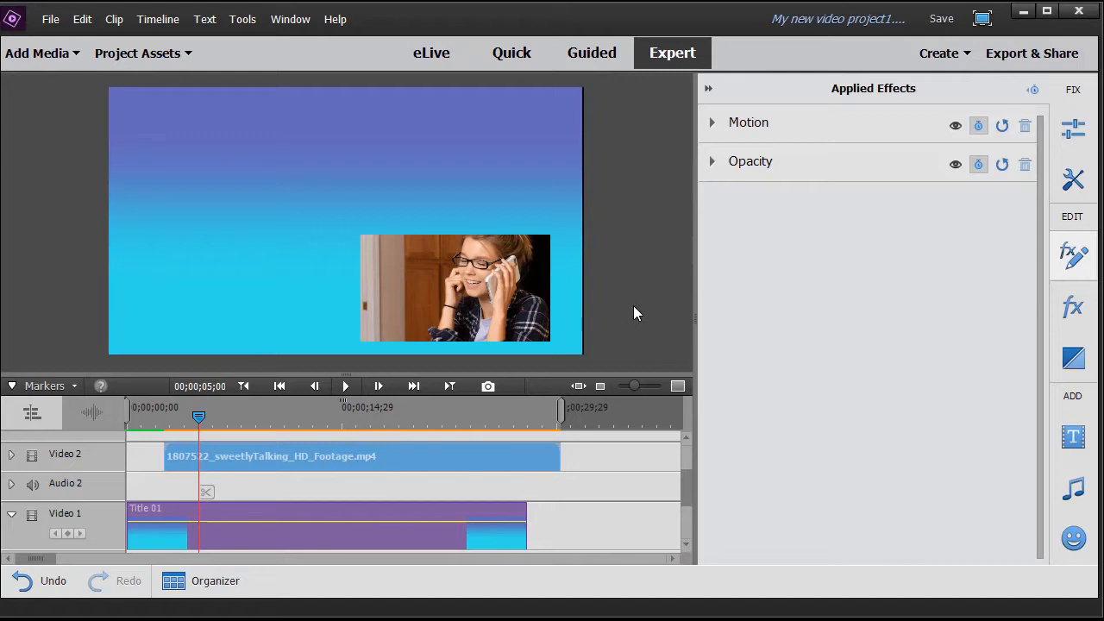
pyautogui.moveTo(631, 314)
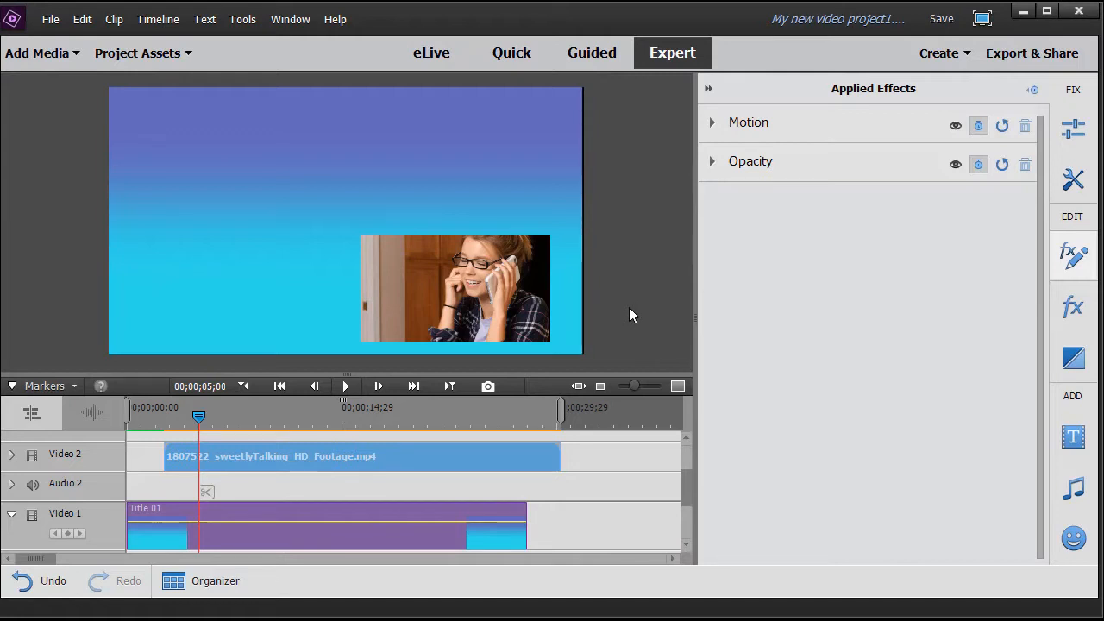
pyautogui.moveTo(451, 301)
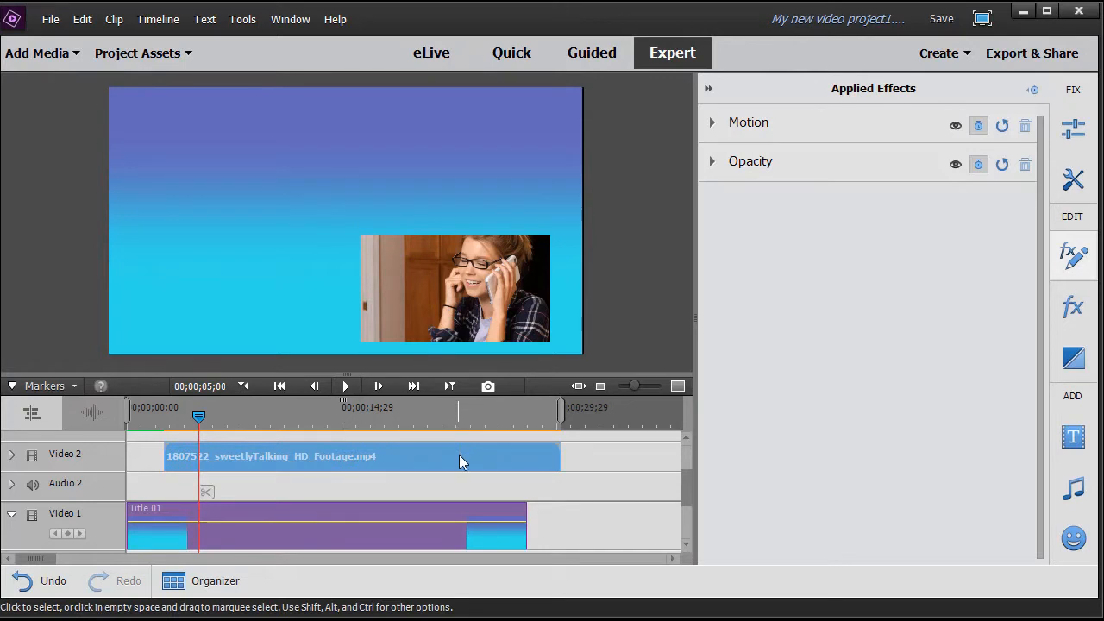
pyautogui.moveTo(466, 465)
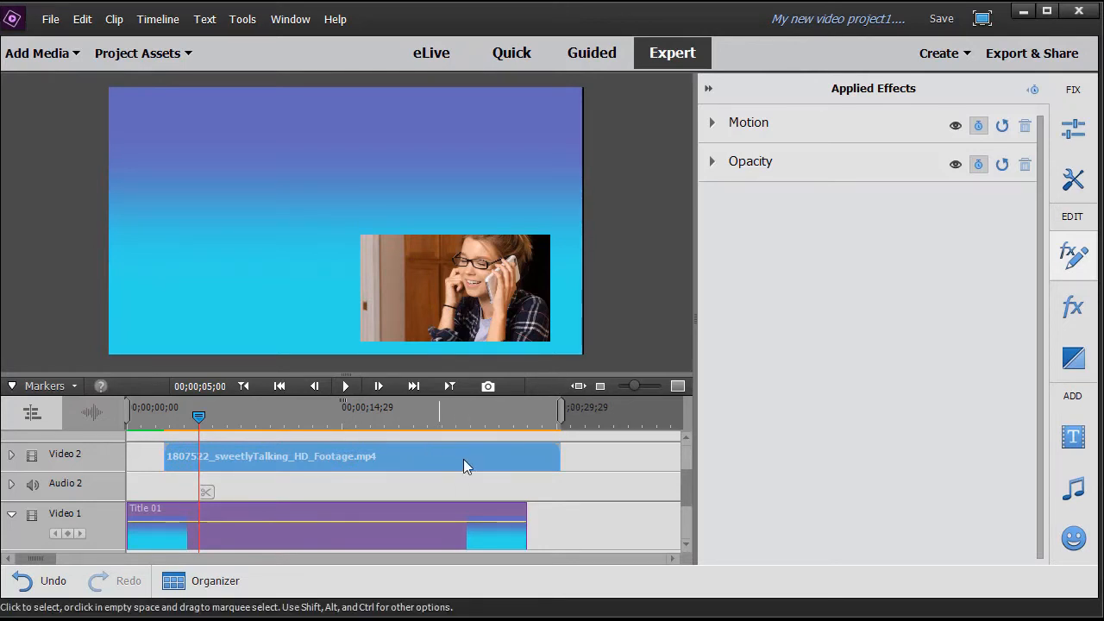
# Raise the clip's Motion Scale from 40 through about 69 and 74 to exactly 75.
pyautogui.click(712, 121)
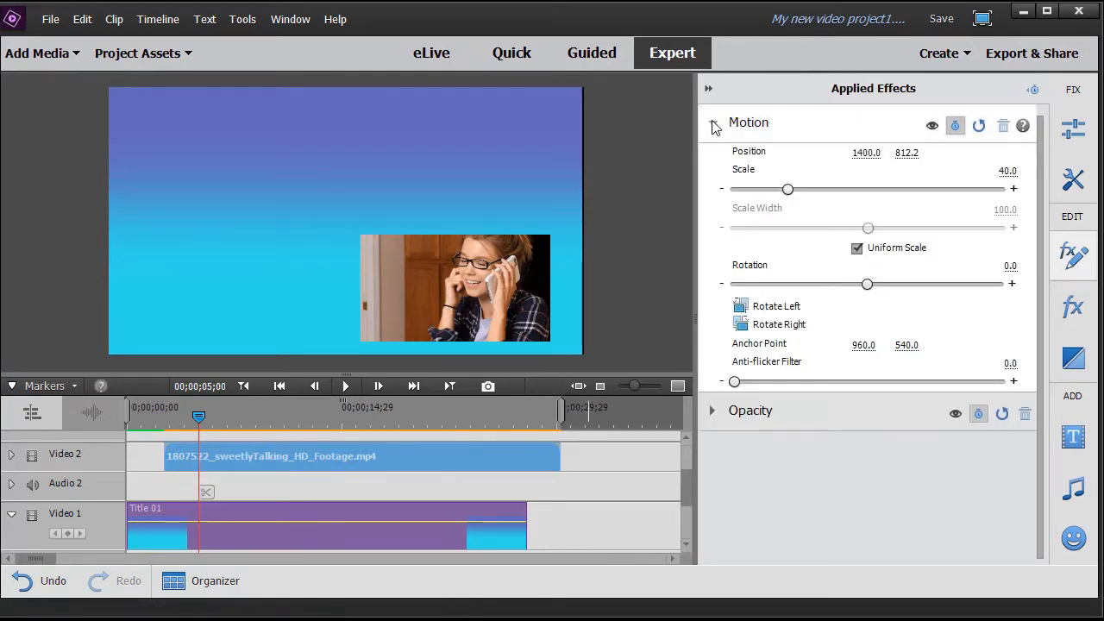
pyautogui.click(713, 121)
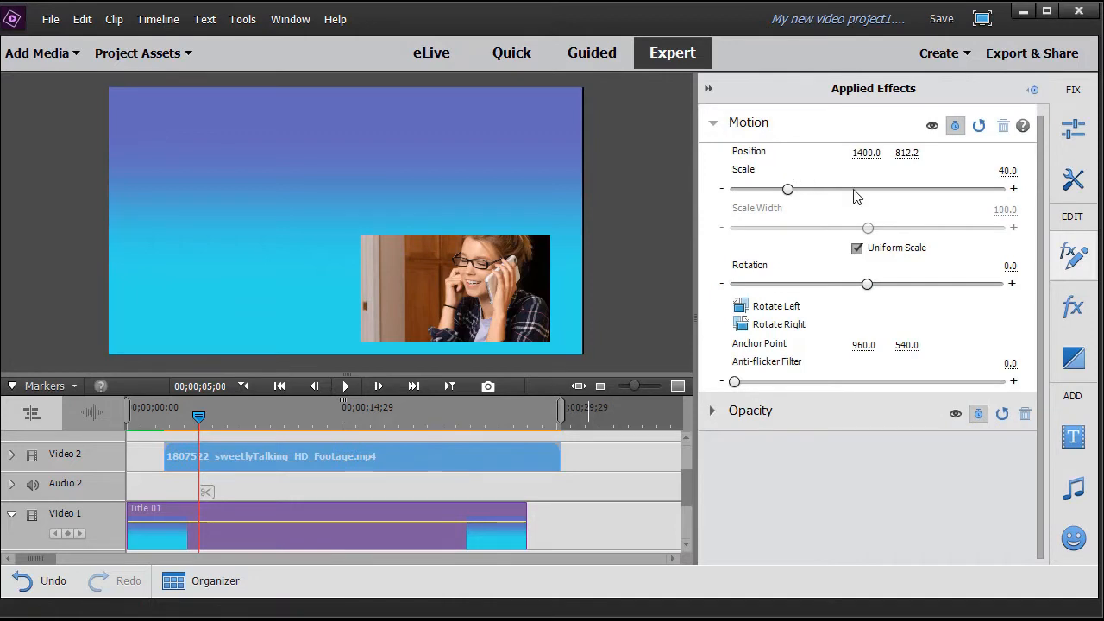
pyautogui.moveTo(887, 202)
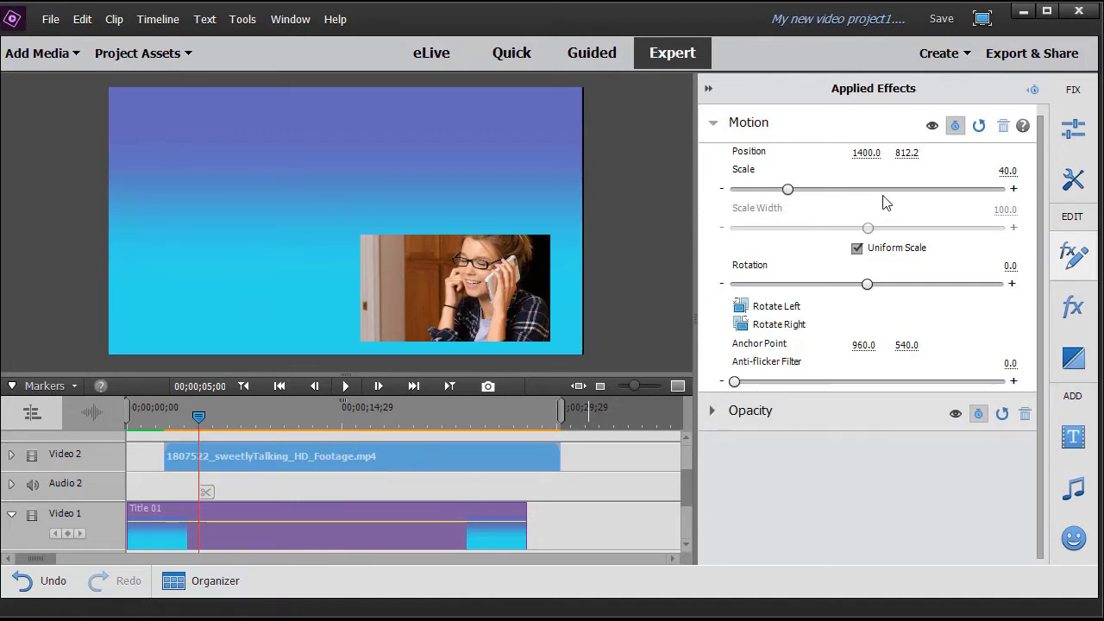
pyautogui.moveTo(787, 188)
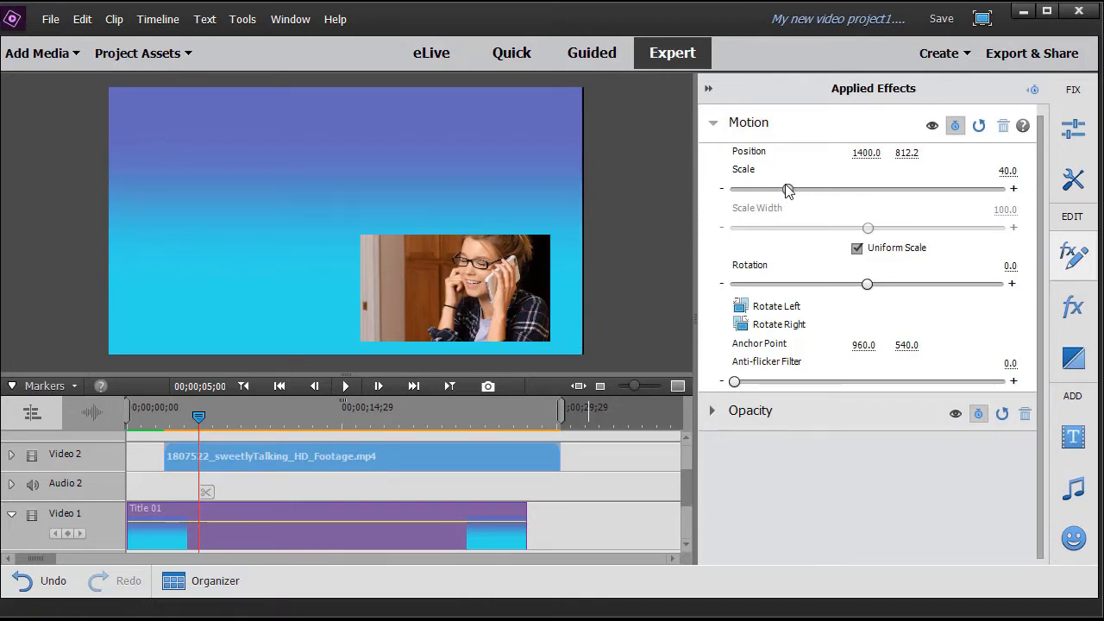
pyautogui.moveTo(787, 188); pyautogui.dragTo(785, 188)
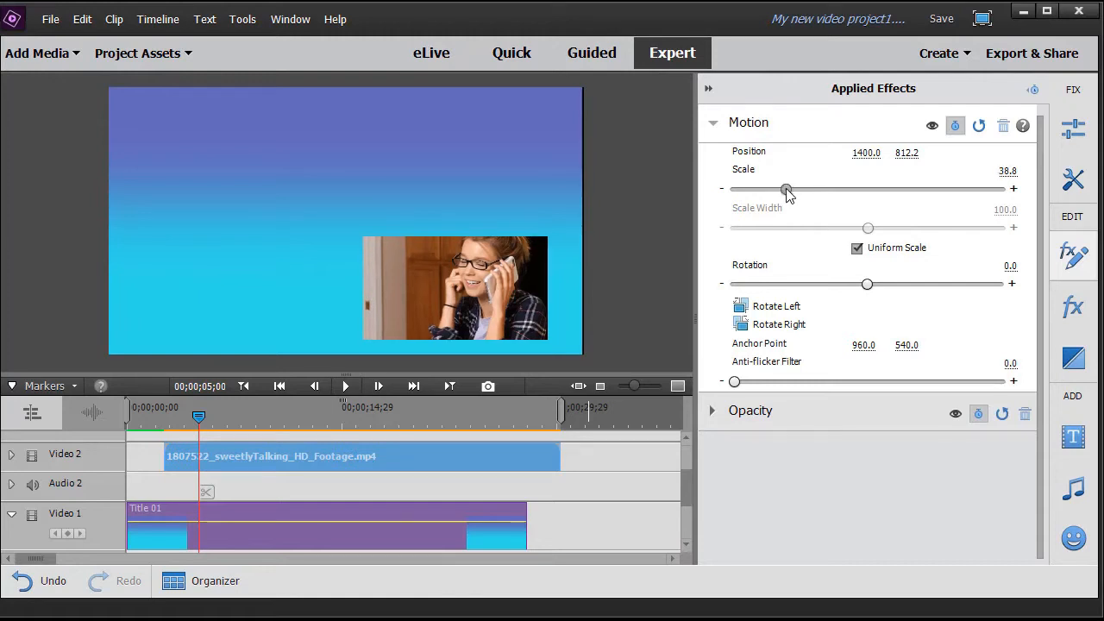
pyautogui.moveTo(785, 188); pyautogui.dragTo(826, 188)
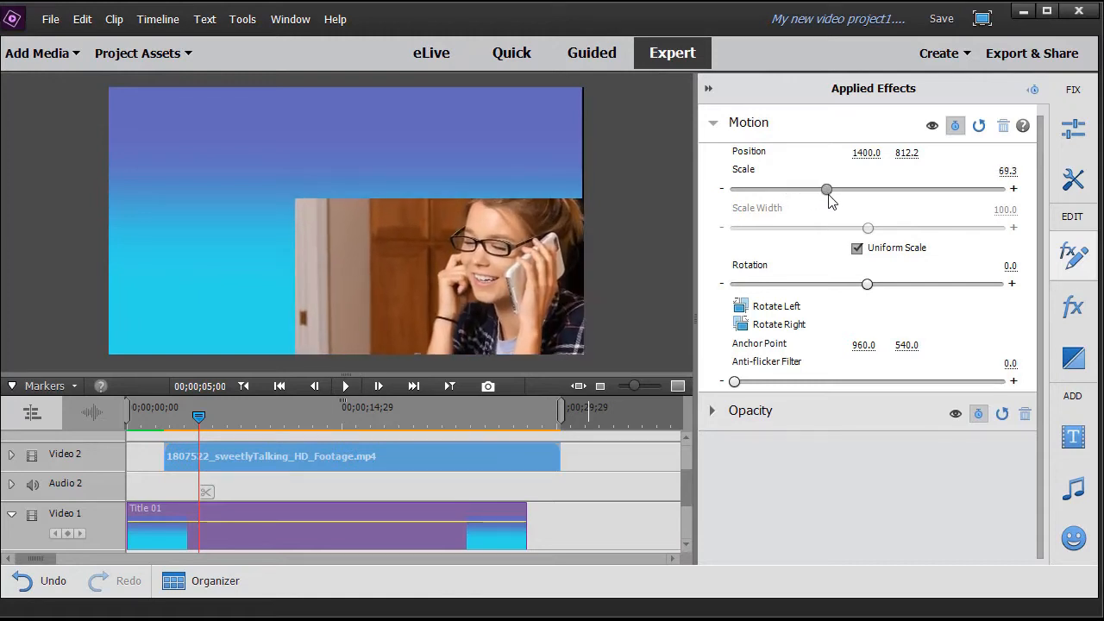
pyautogui.moveTo(826, 188); pyautogui.dragTo(833, 188)
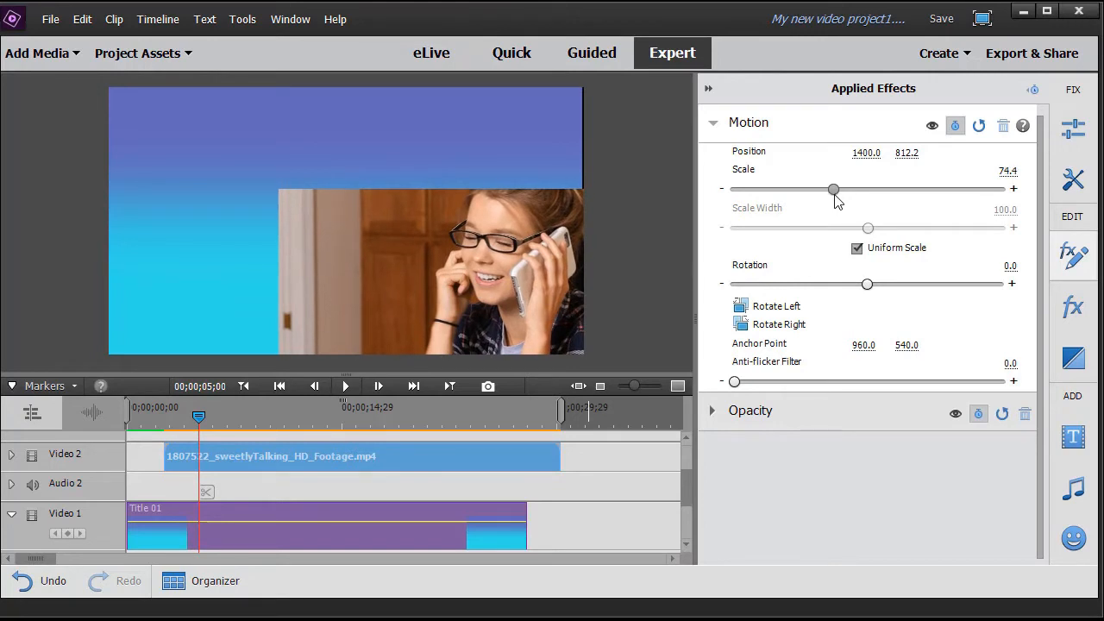
pyautogui.moveTo(832, 188); pyautogui.dragTo(835, 188)
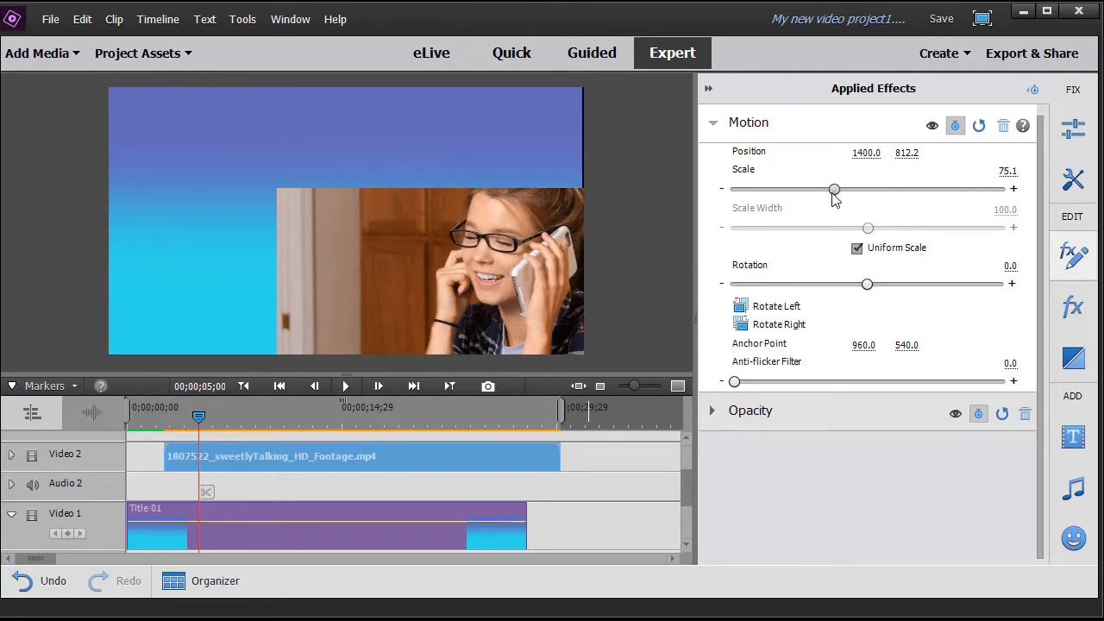
pyautogui.moveTo(834, 188); pyautogui.dragTo(833, 188)
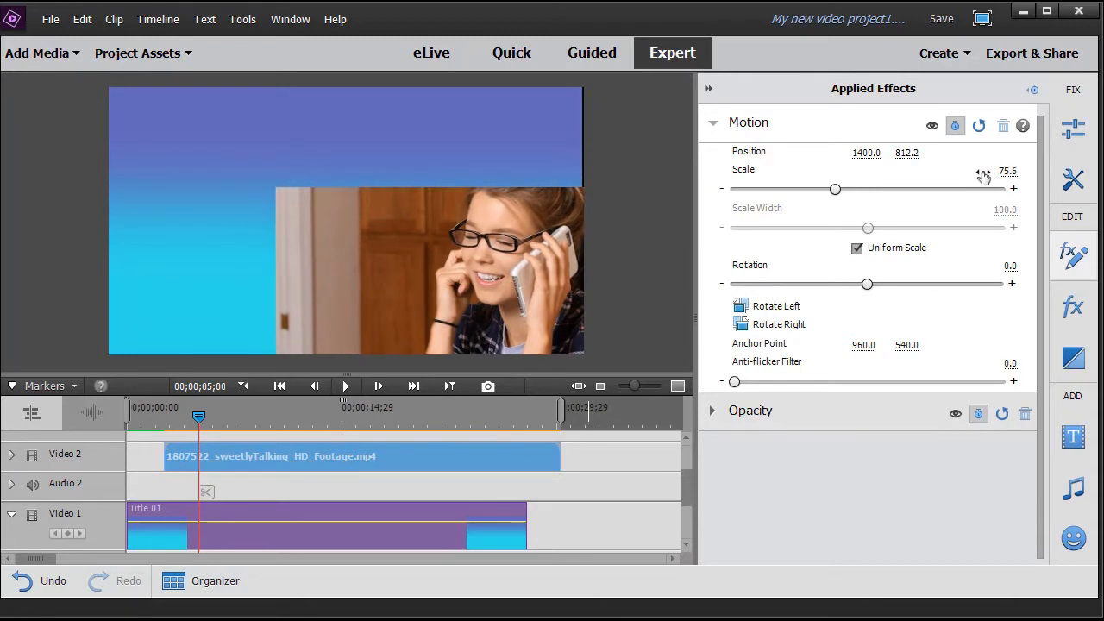
pyautogui.click(1007, 171)
pyautogui.write('75')
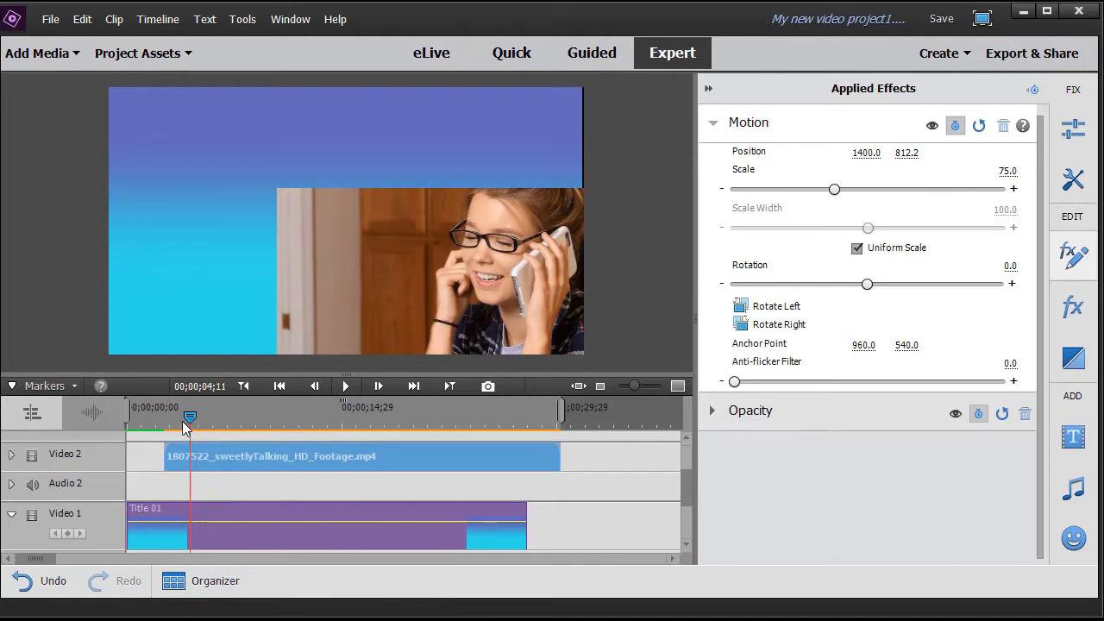
# Play the sequence from near the start, stop it, and deselect the clip.
pyautogui.click(345, 386)
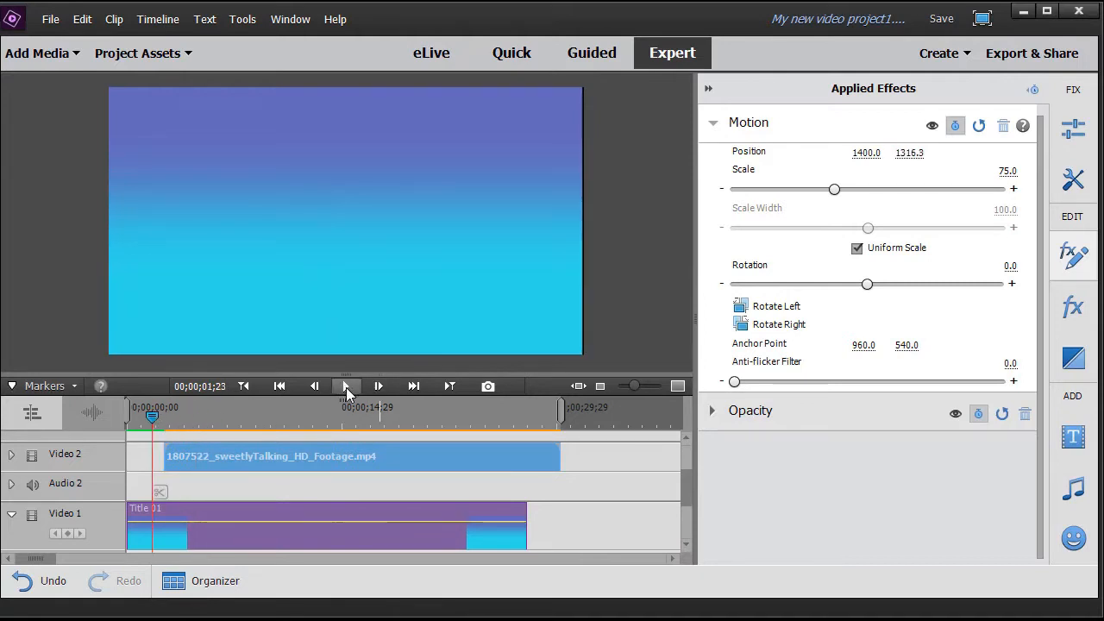
pyautogui.click(348, 386)
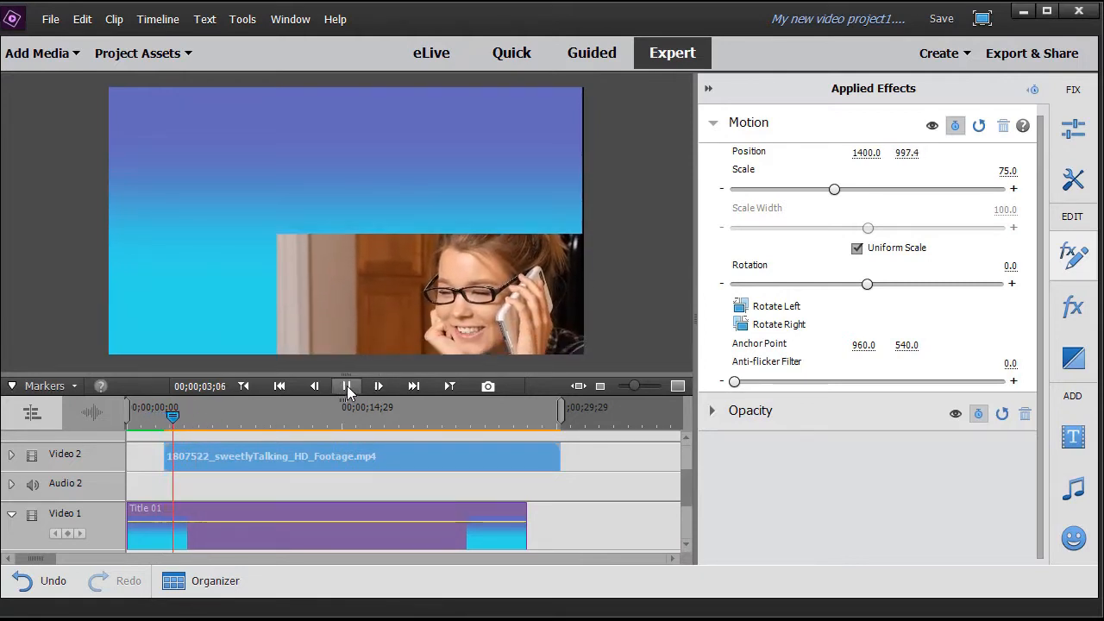
pyautogui.click(347, 387)
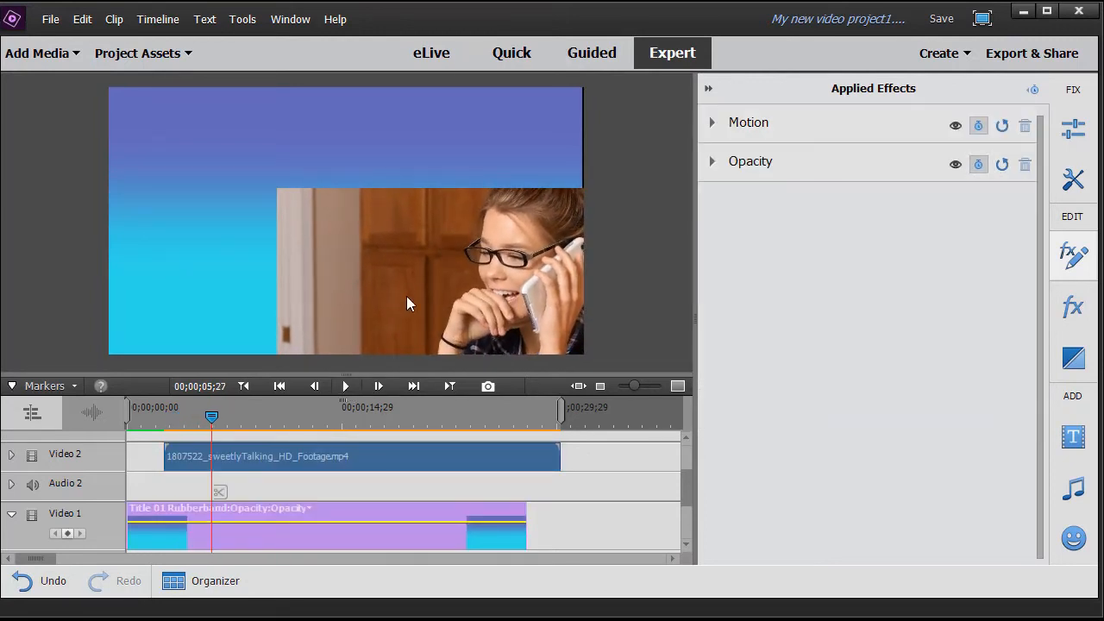
pyautogui.moveTo(639, 270)
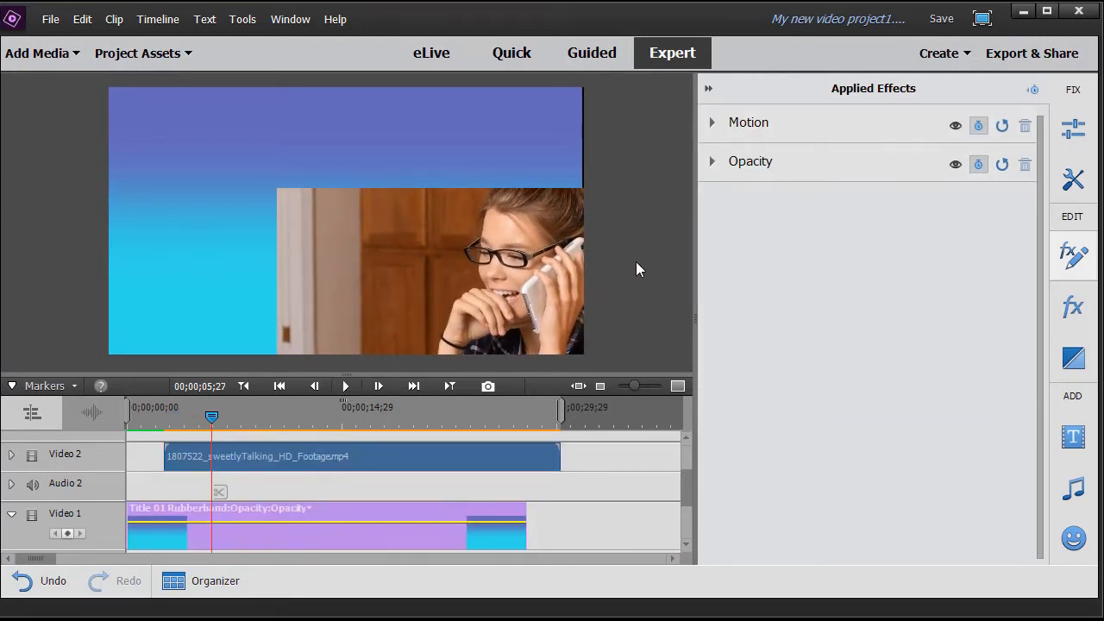
pyautogui.moveTo(483, 307)
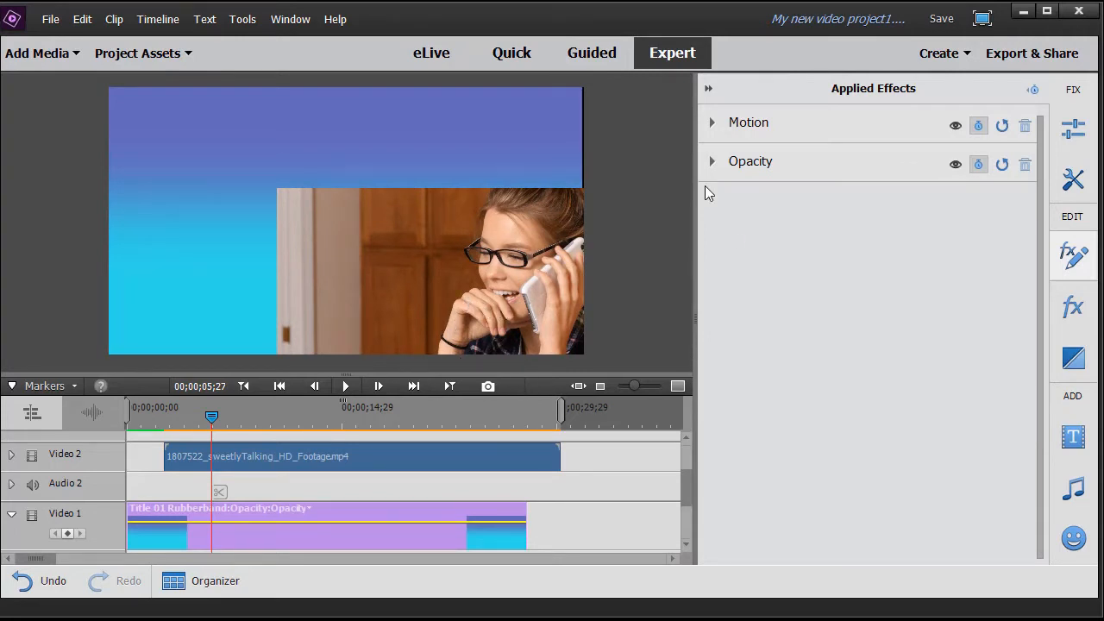
pyautogui.click(358, 456)
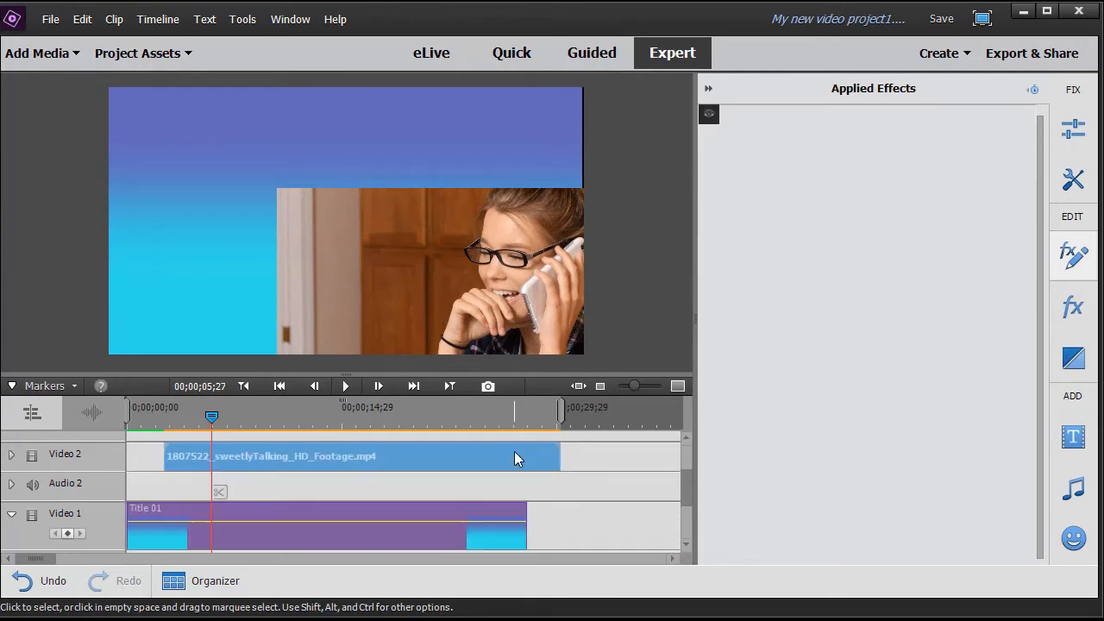
# Move the inset clip toward the frame centre, Motion Position about 1003.6 by 543.8.
pyautogui.click(714, 123)
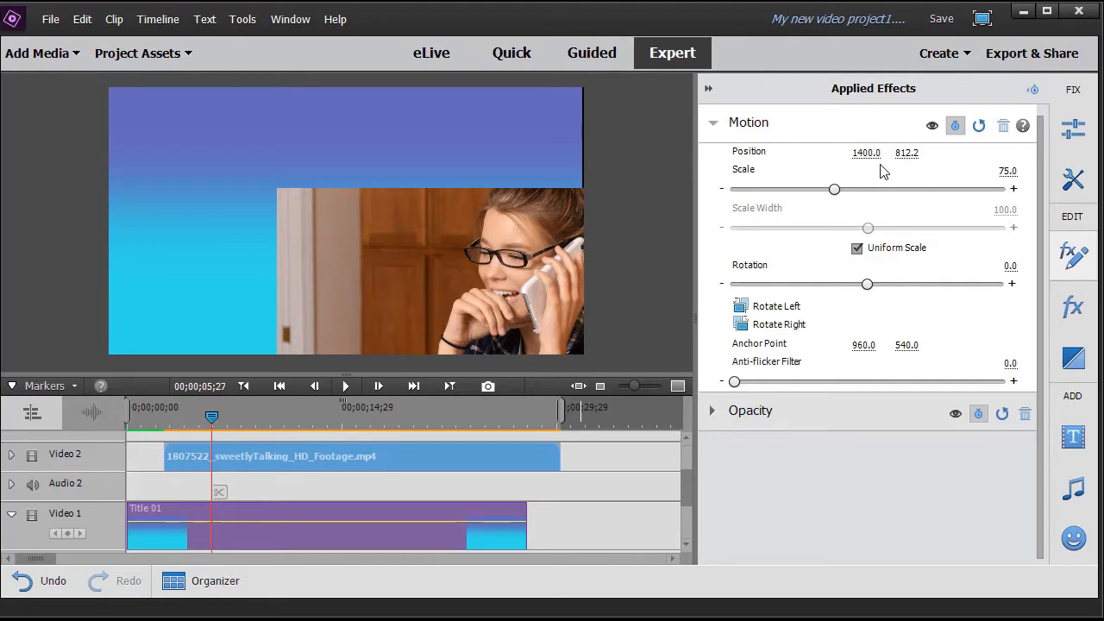
pyautogui.moveTo(882, 156)
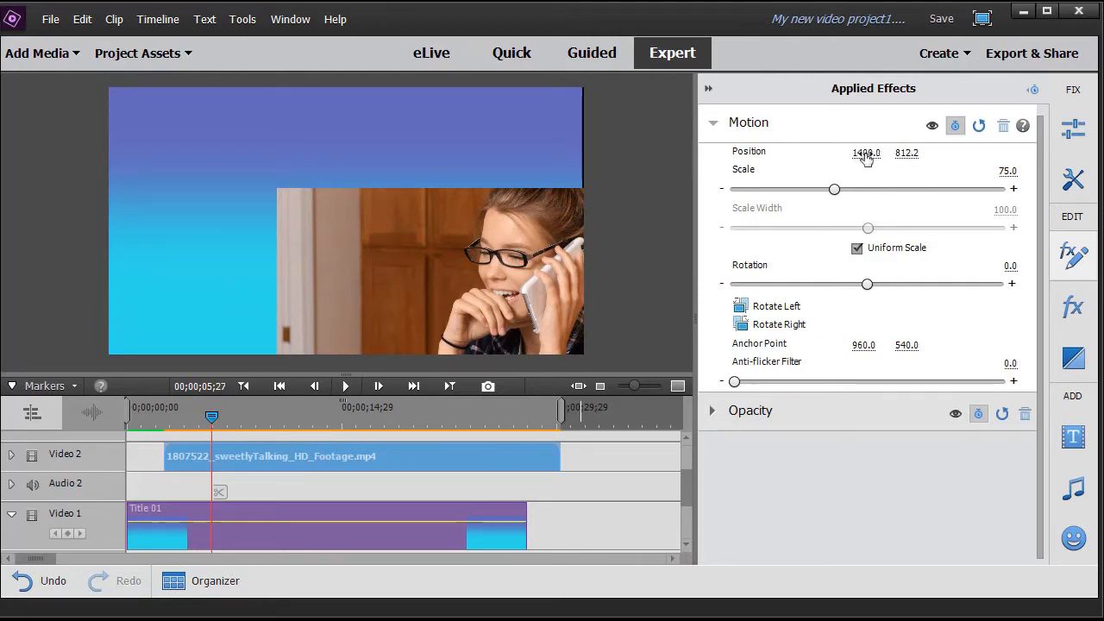
pyautogui.moveTo(866, 152); pyautogui.dragTo(859, 152)
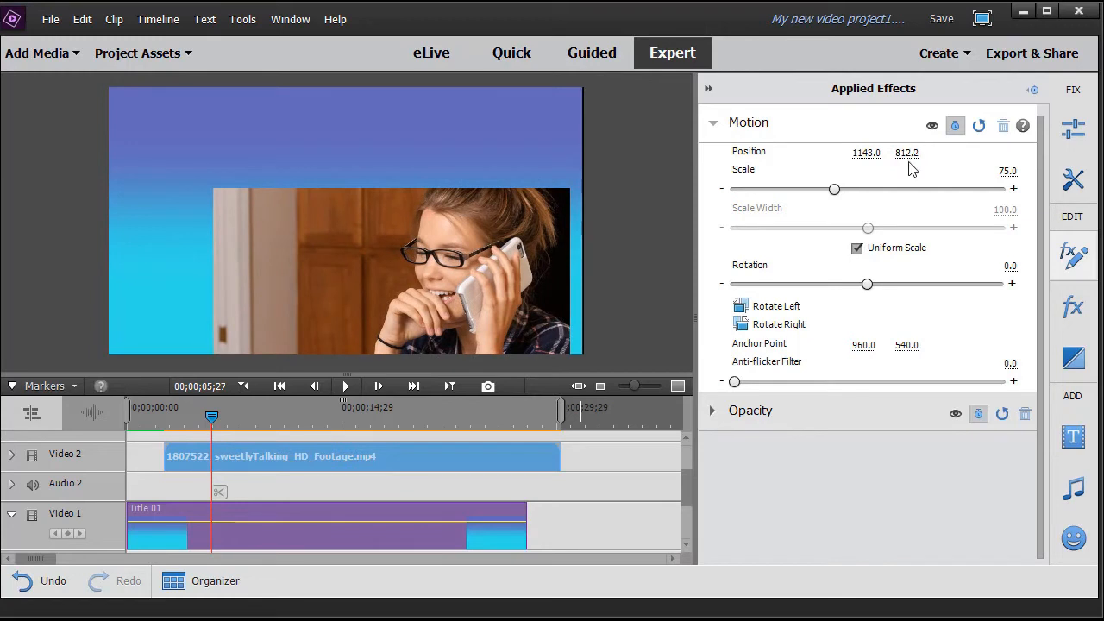
pyautogui.moveTo(907, 152); pyautogui.dragTo(908, 159)
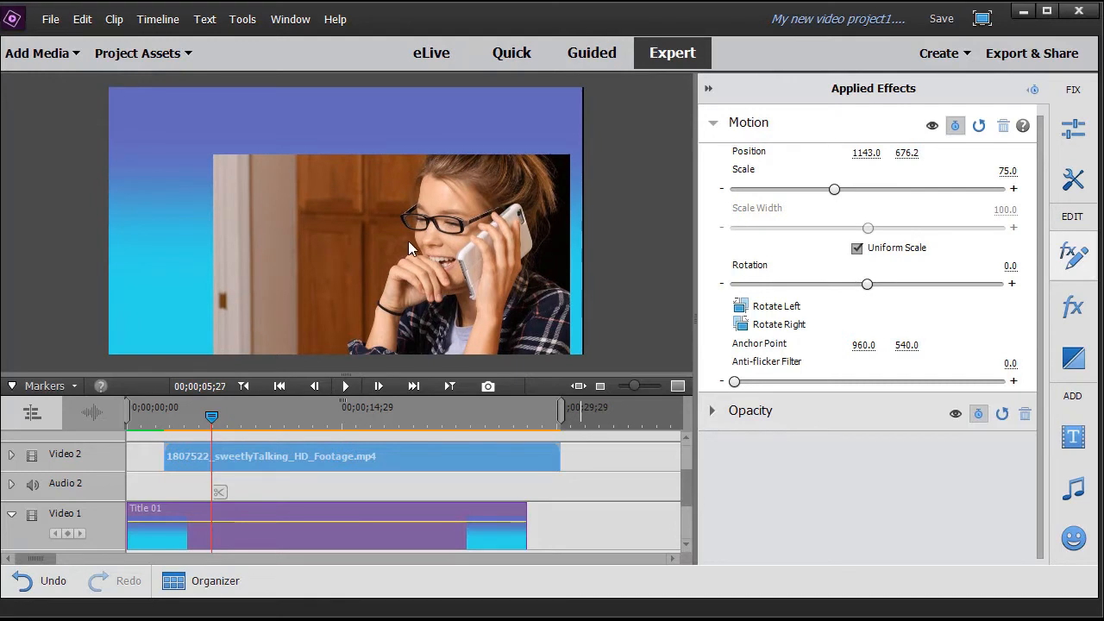
pyautogui.click(411, 250)
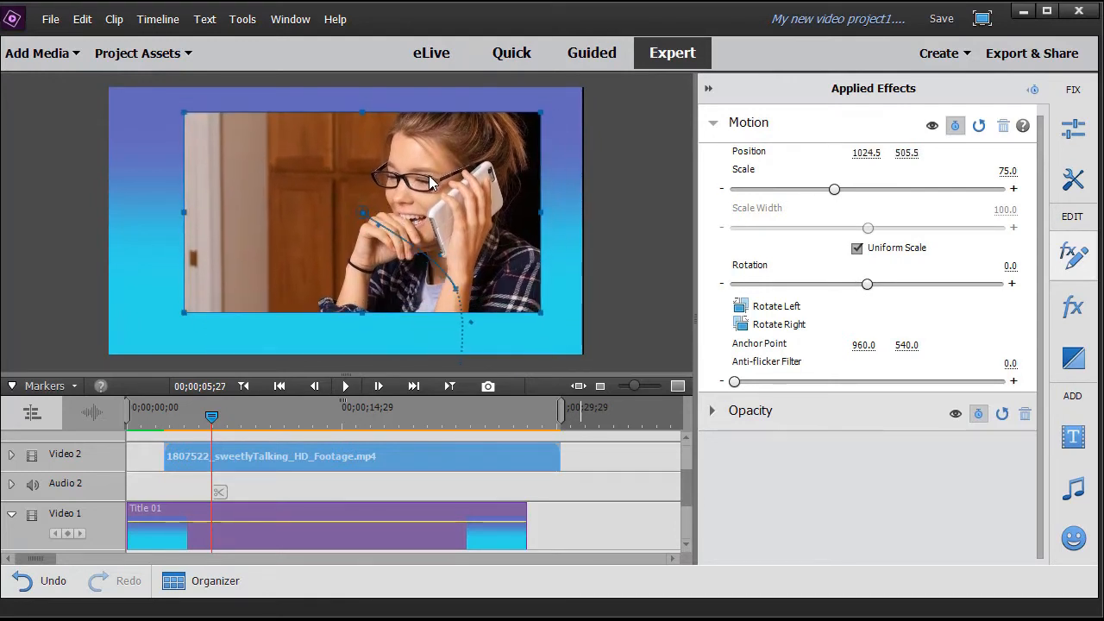
pyautogui.moveTo(431, 182); pyautogui.dragTo(342, 226)
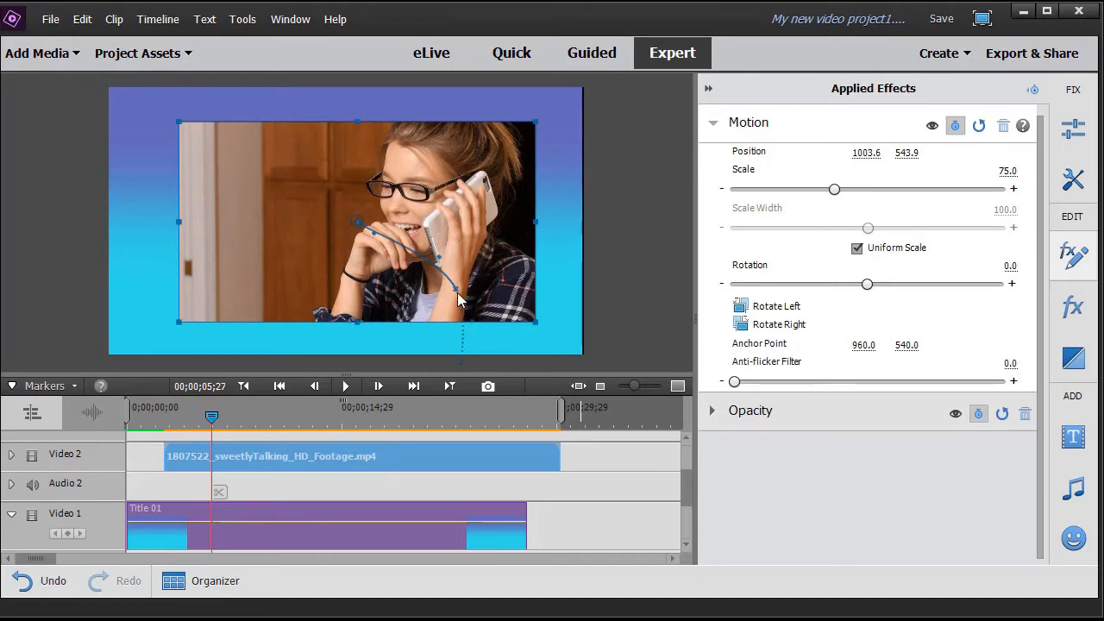
pyautogui.moveTo(376, 252)
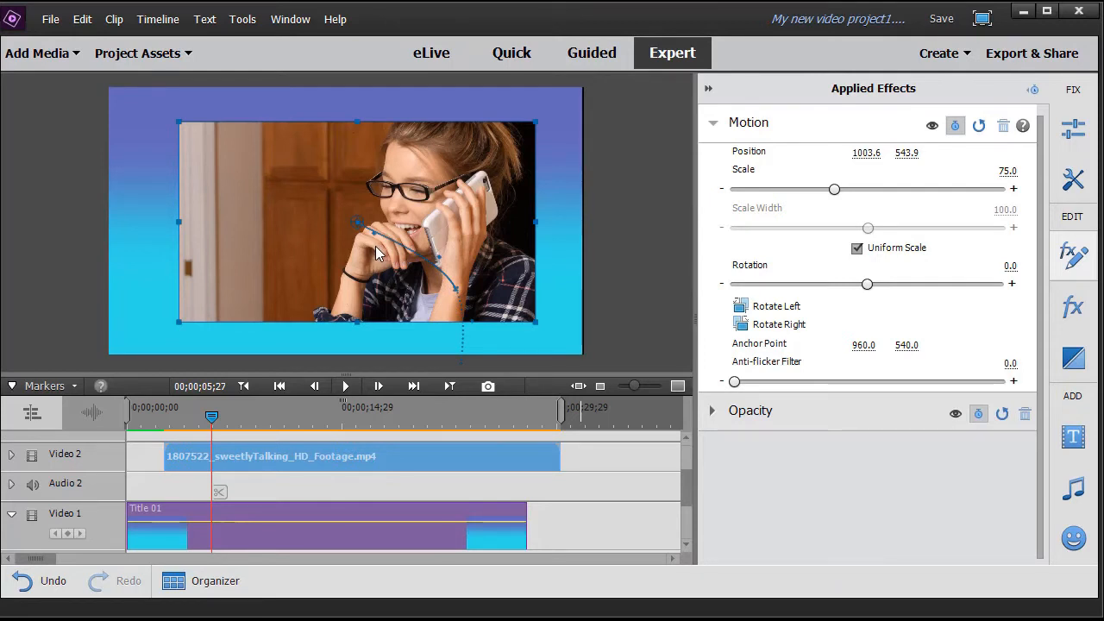
pyautogui.moveTo(480, 348)
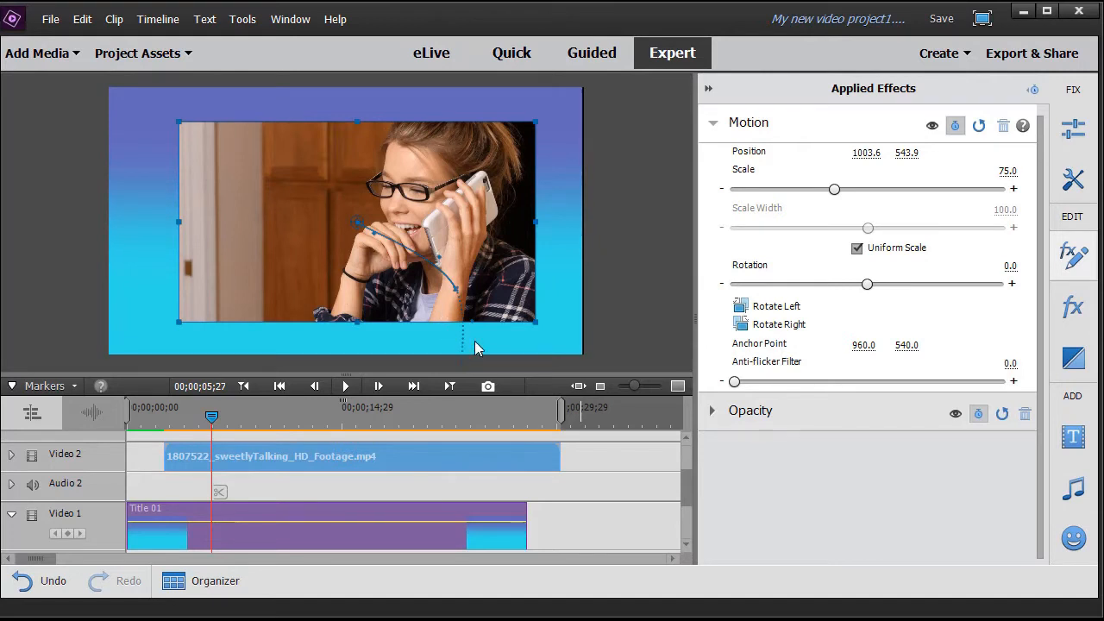
pyautogui.moveTo(466, 345)
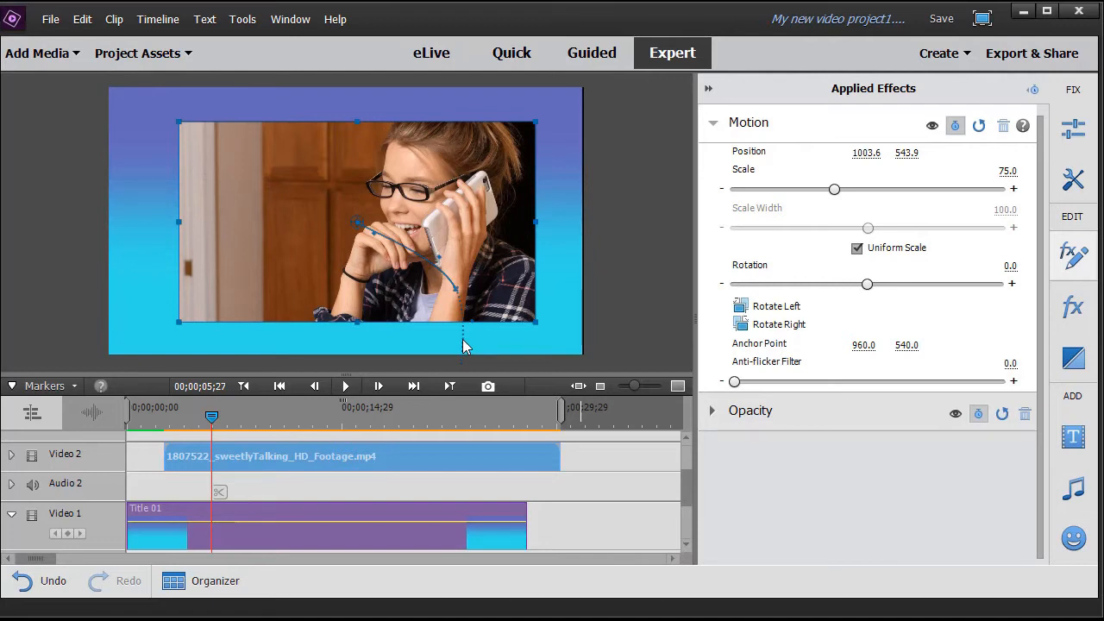
pyautogui.moveTo(445, 223)
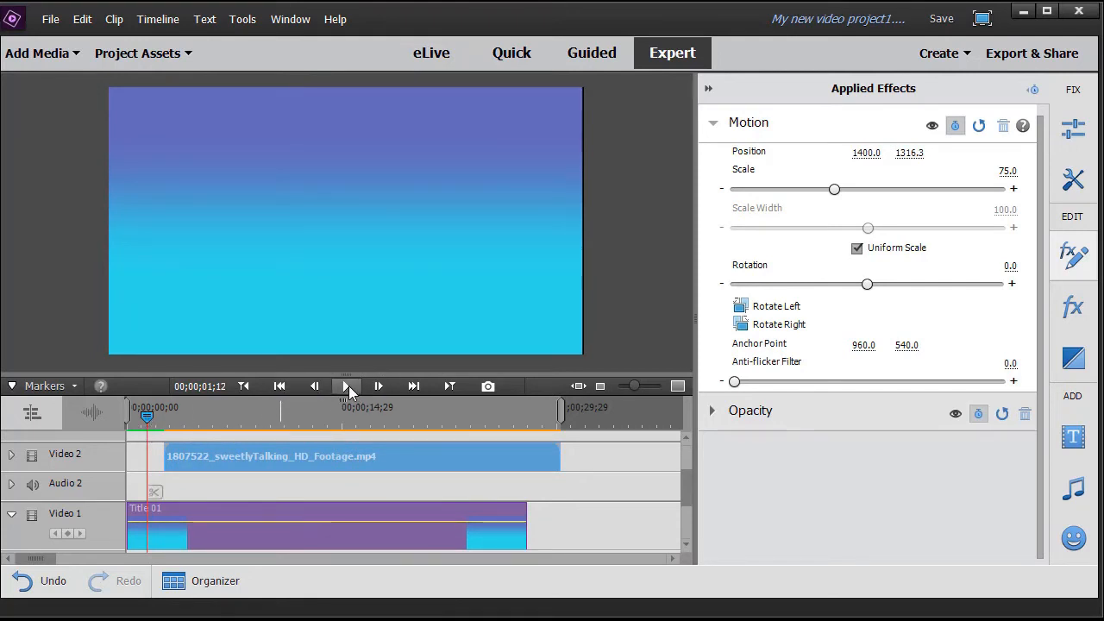
# Play the sequence to watch the inset clip slide in over the blue gradient.
pyautogui.click(347, 386)
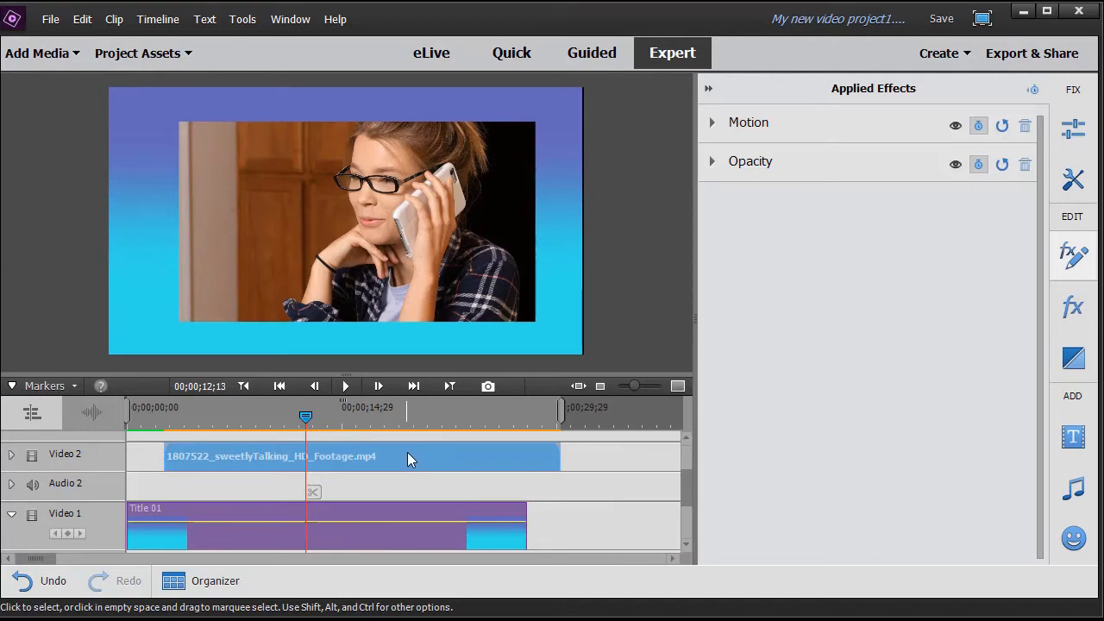
pyautogui.moveTo(407, 459)
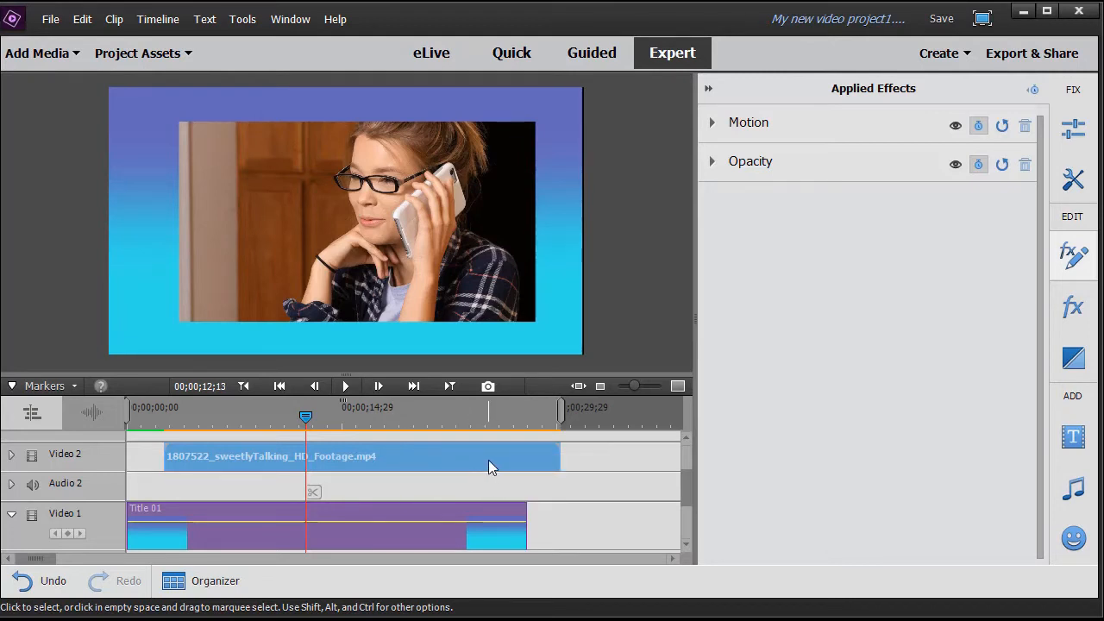
pyautogui.moveTo(518, 204)
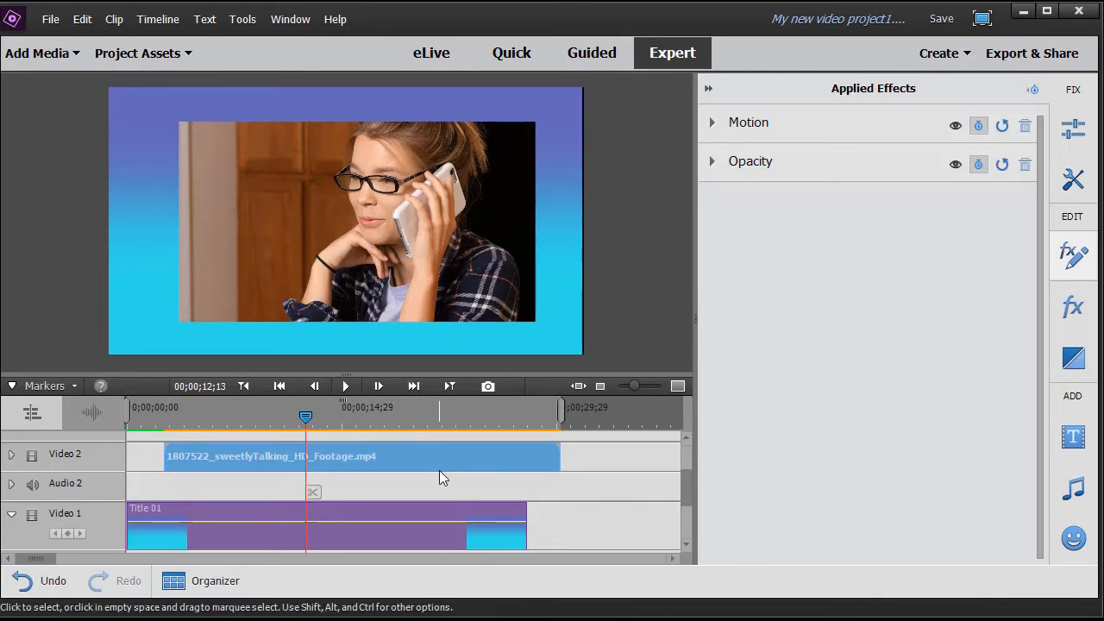
pyautogui.moveTo(459, 466)
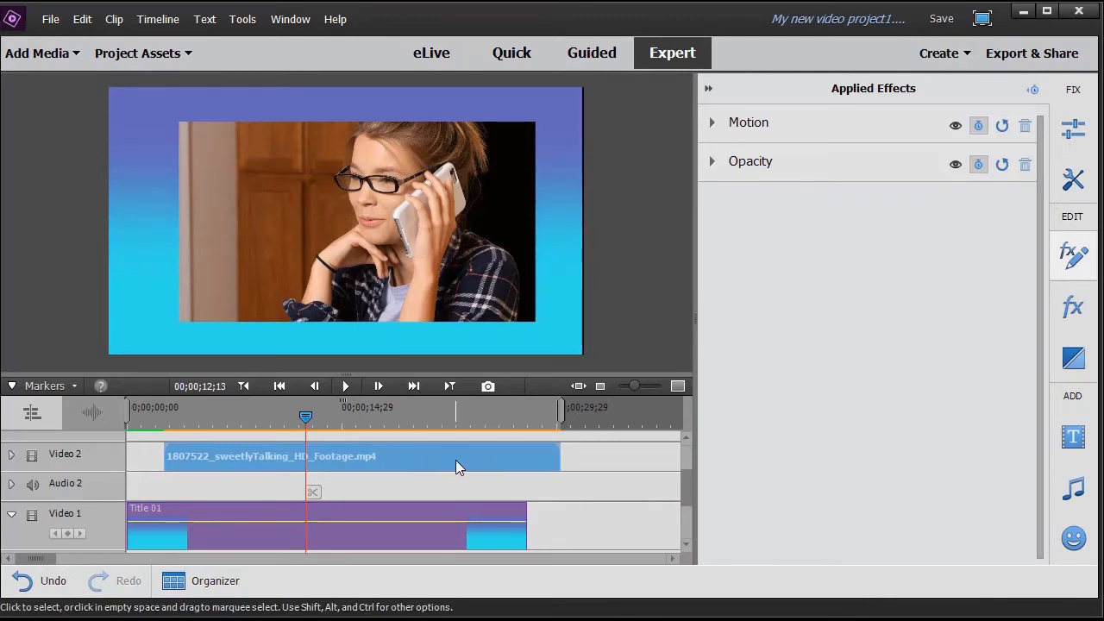
pyautogui.moveTo(479, 459)
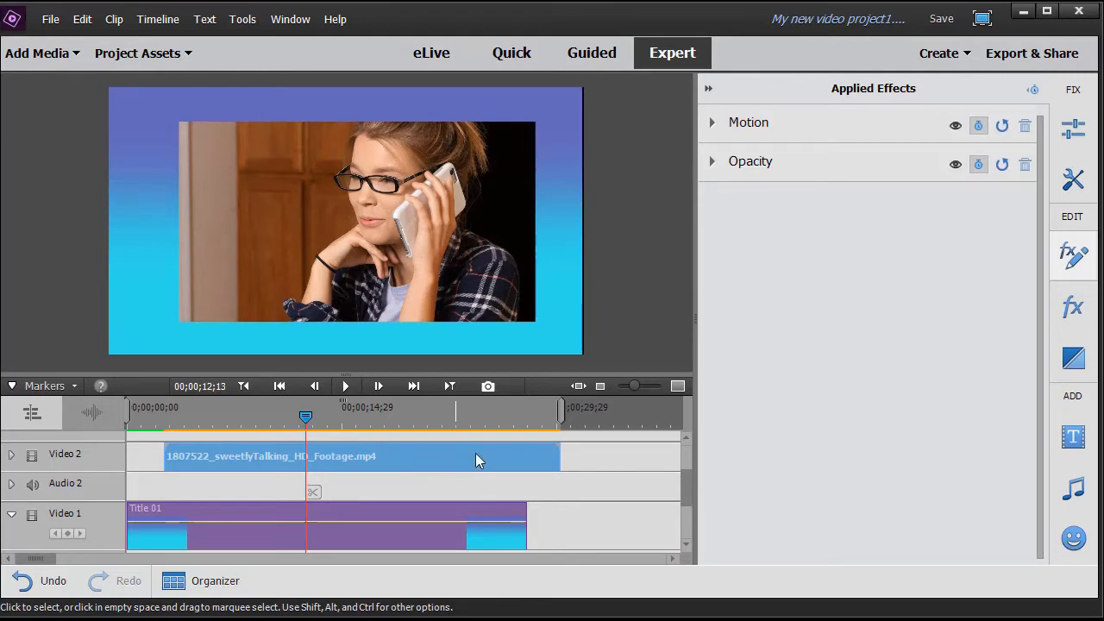
pyautogui.moveTo(978, 124)
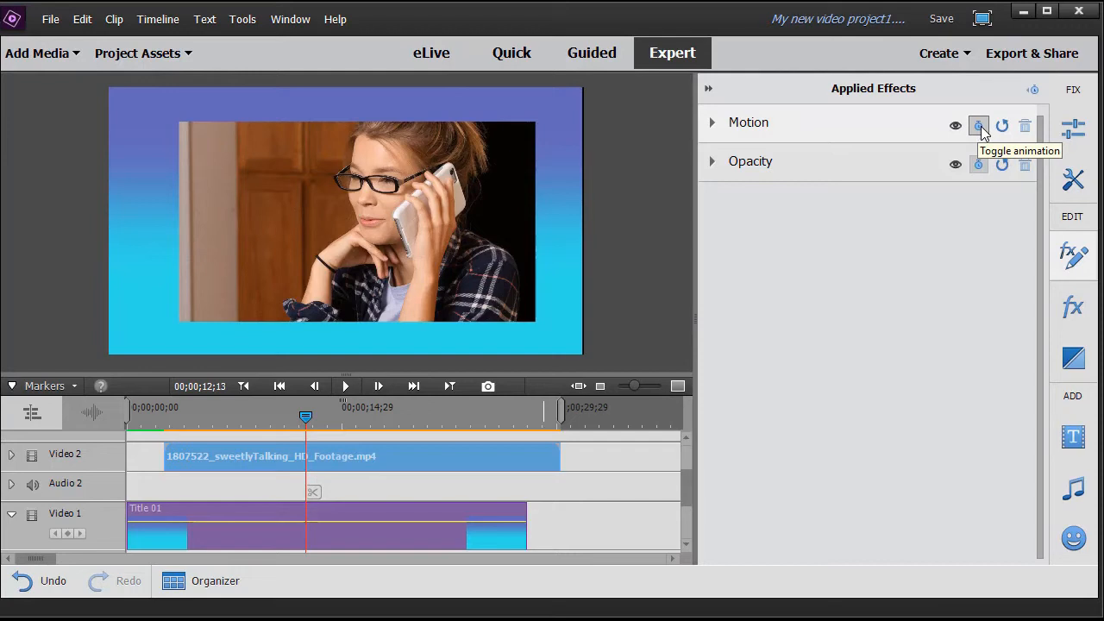
# Delete the Motion keyframes via Toggle animation and reset Motion to full frame.
pyautogui.click(978, 124)
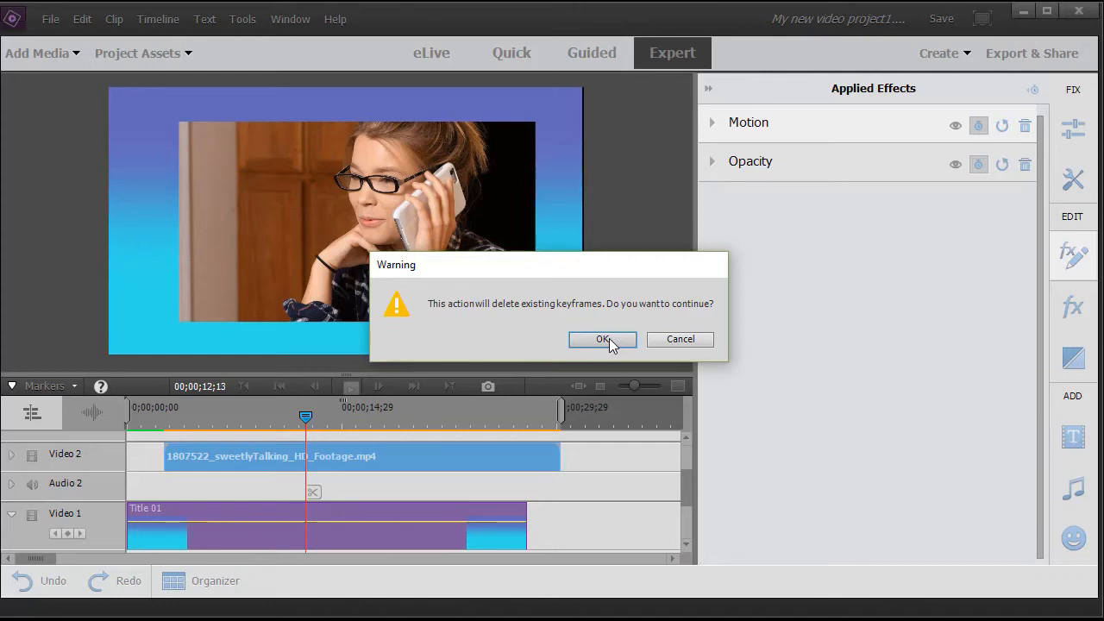
pyautogui.click(602, 338)
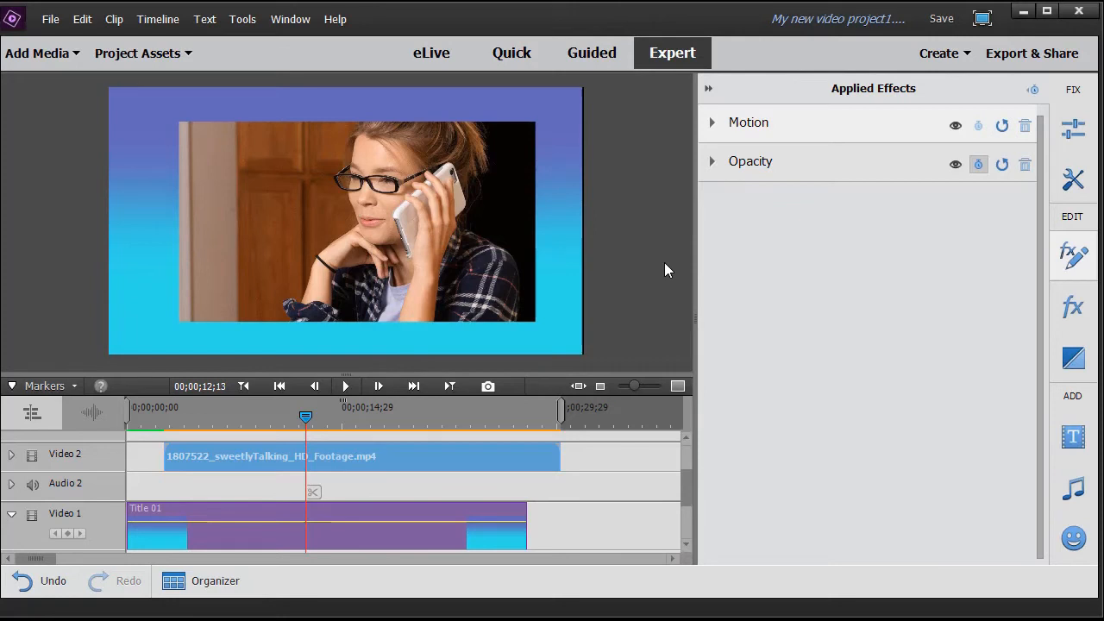
pyautogui.moveTo(1000, 124)
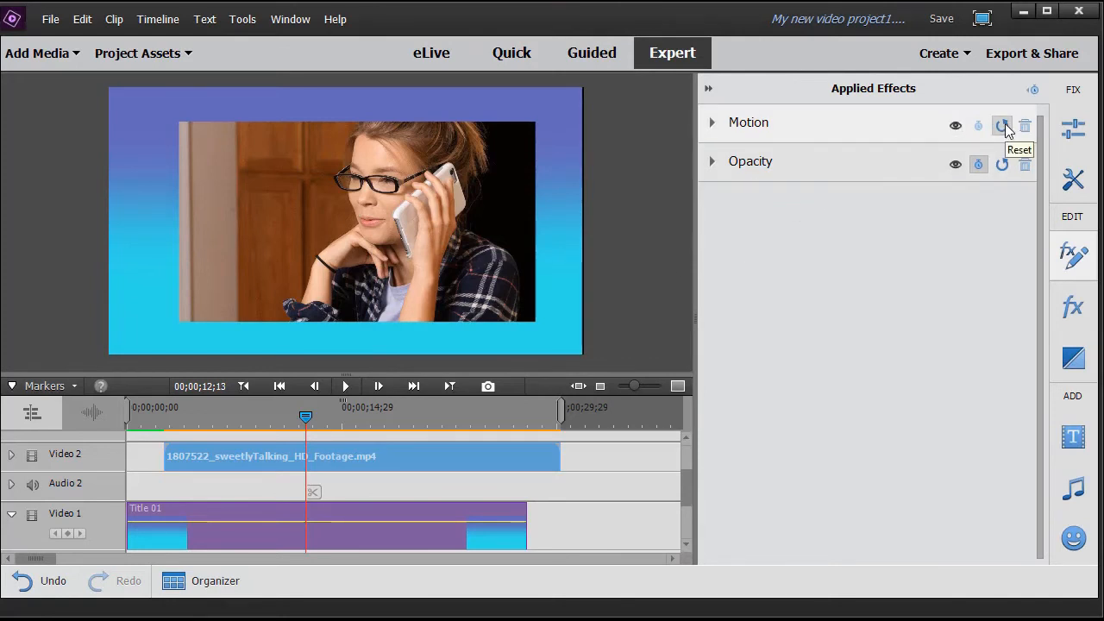
pyautogui.click(1001, 124)
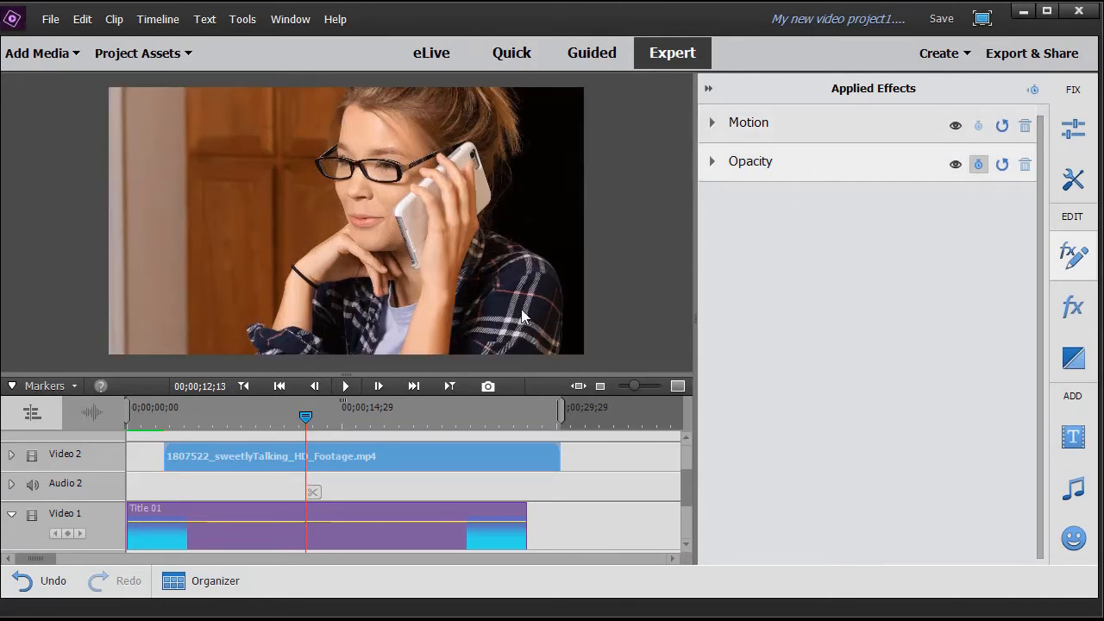
pyautogui.moveTo(1073, 255)
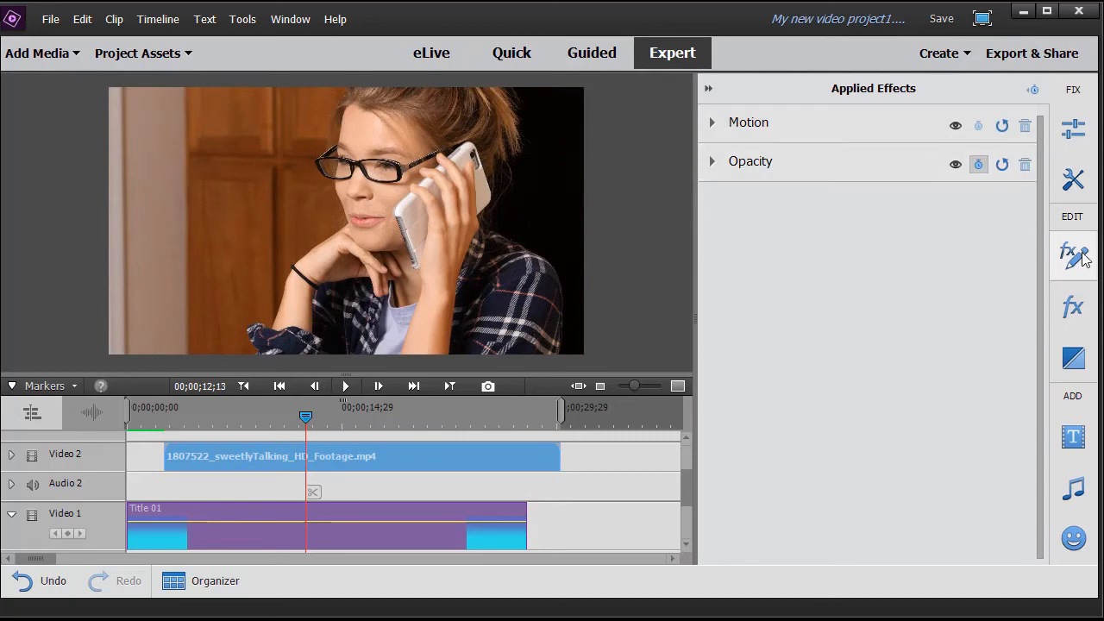
# Undo to restore the small inset, then adjust the Video 2 clip's Scale near 40.
pyautogui.click(1075, 252)
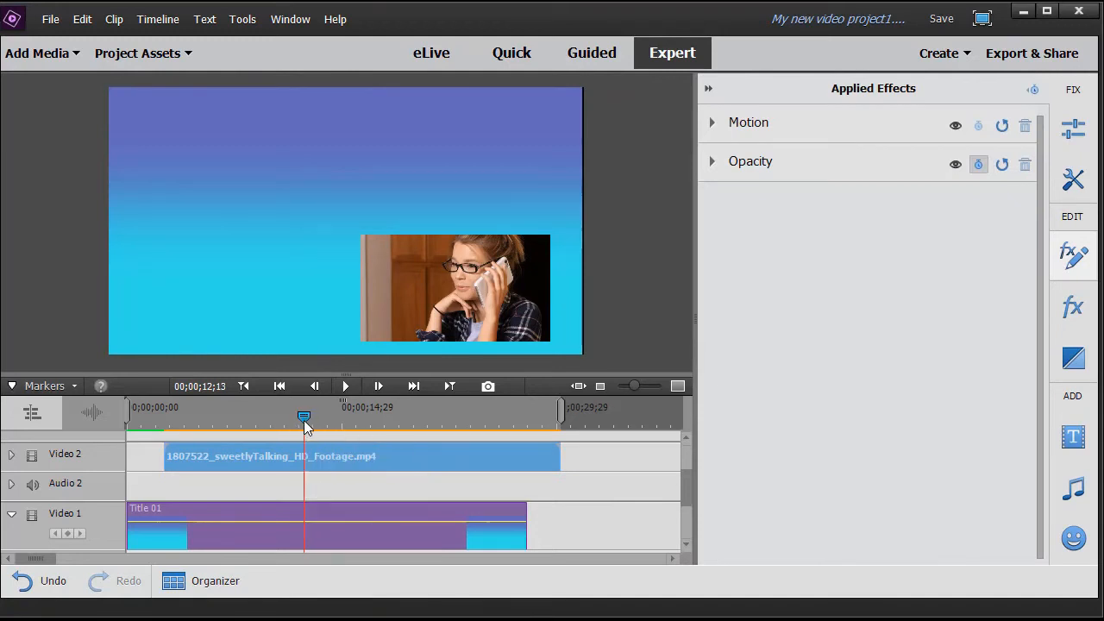
pyautogui.click(238, 419)
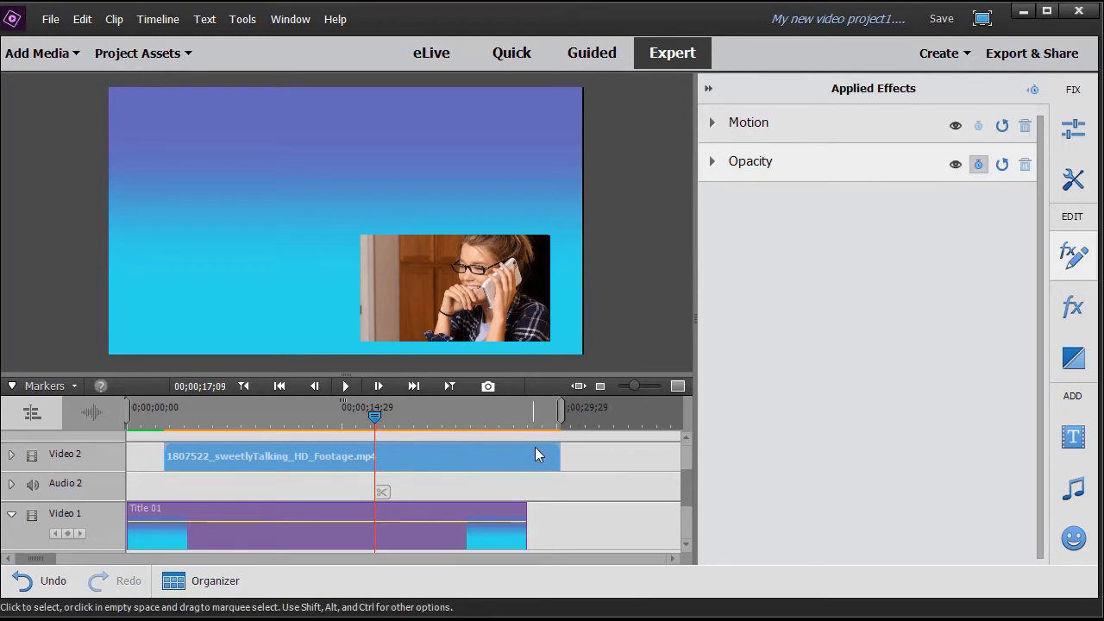
pyautogui.click(712, 123)
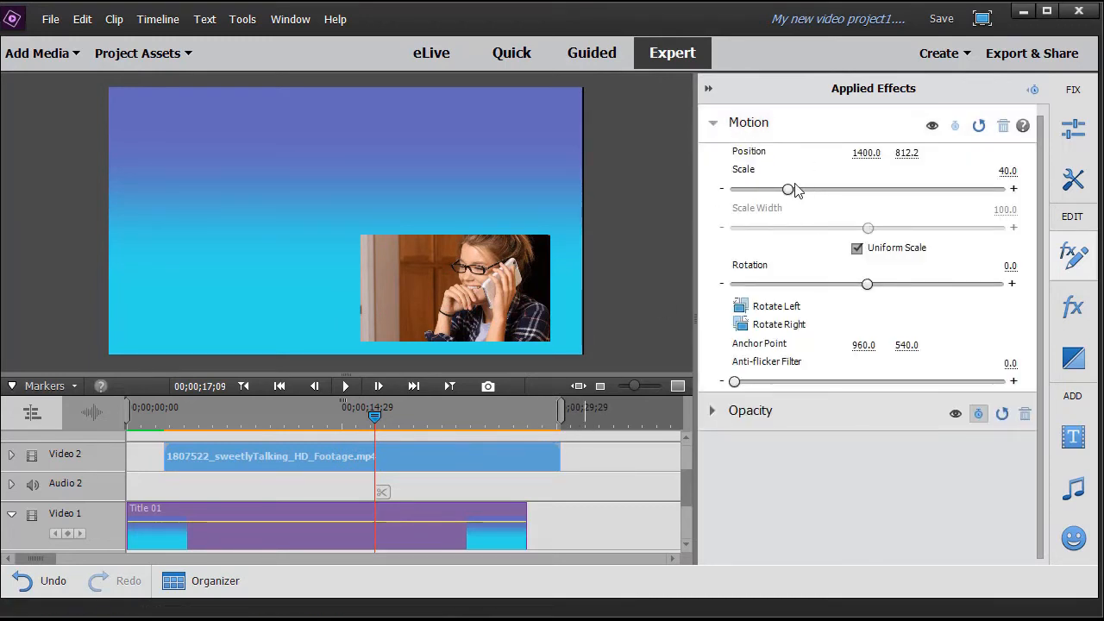
pyautogui.moveTo(787, 188); pyautogui.dragTo(794, 188)
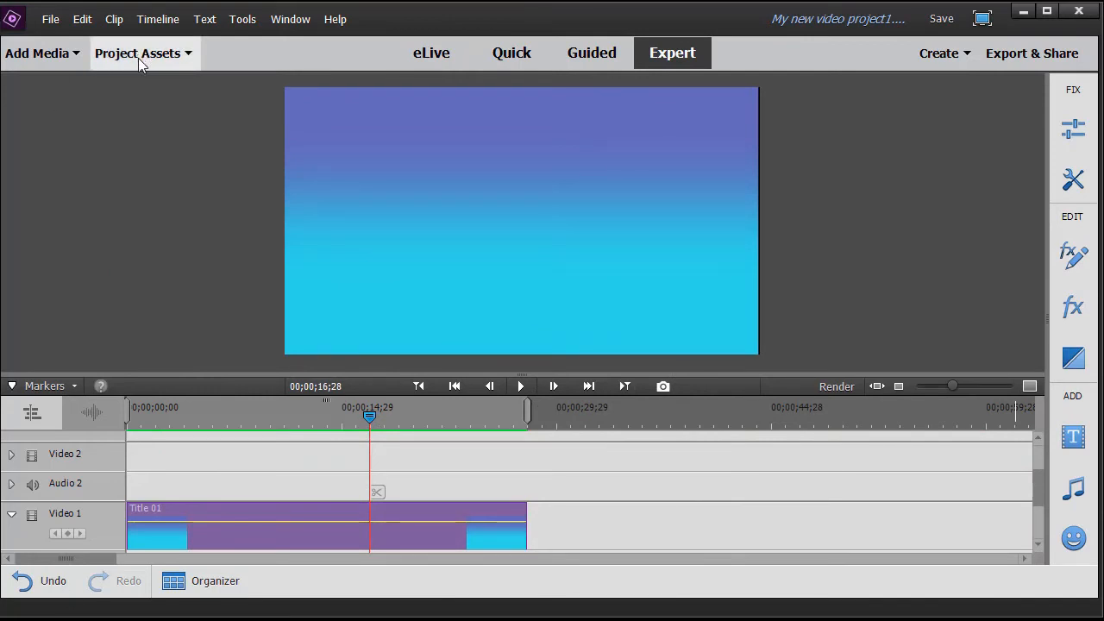
pyautogui.moveTo(179, 57)
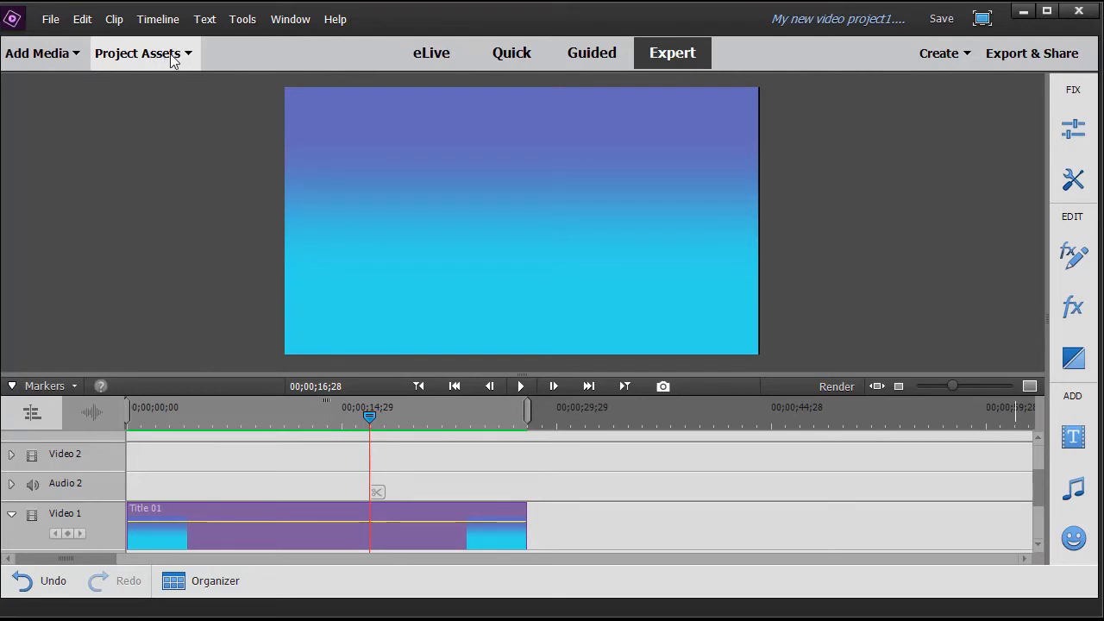
# Re-add the sweetlyTalking clip from Project Assets onto Video 2 at full frame.
pyautogui.click(145, 52)
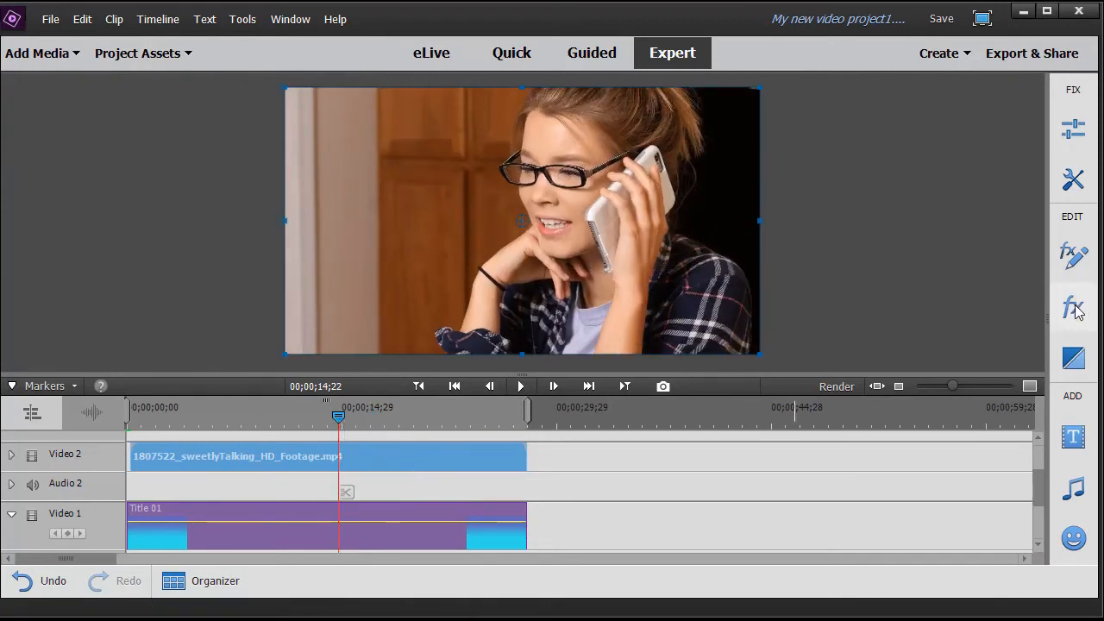
# Apply the PiP 40% LR Scale Down from Full preset and preview it from the start.
pyautogui.click(1073, 308)
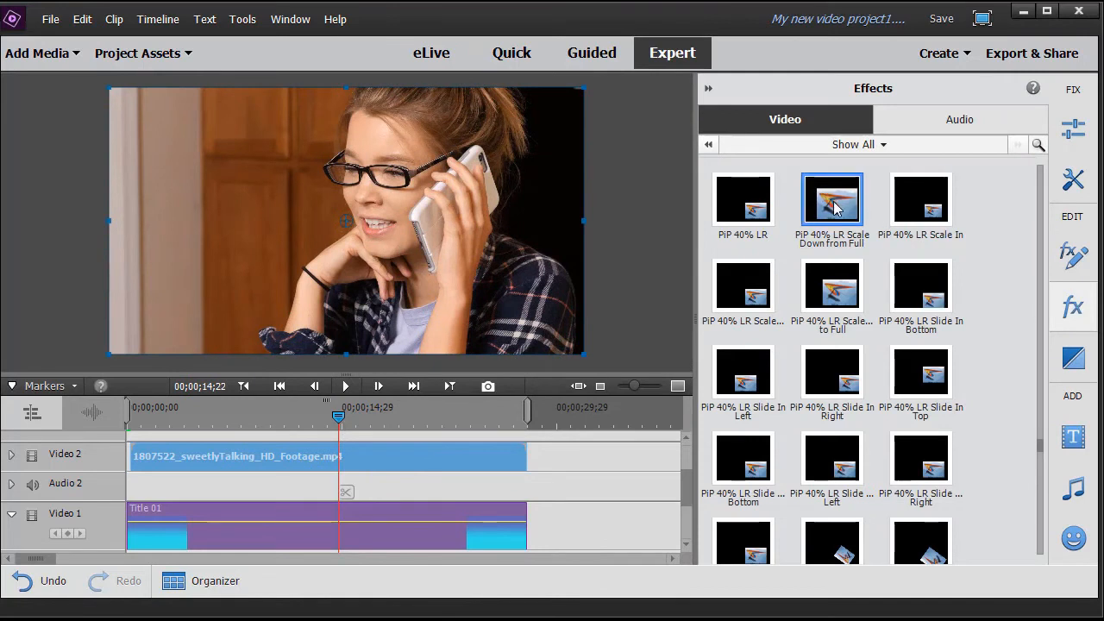
pyautogui.moveTo(834, 204)
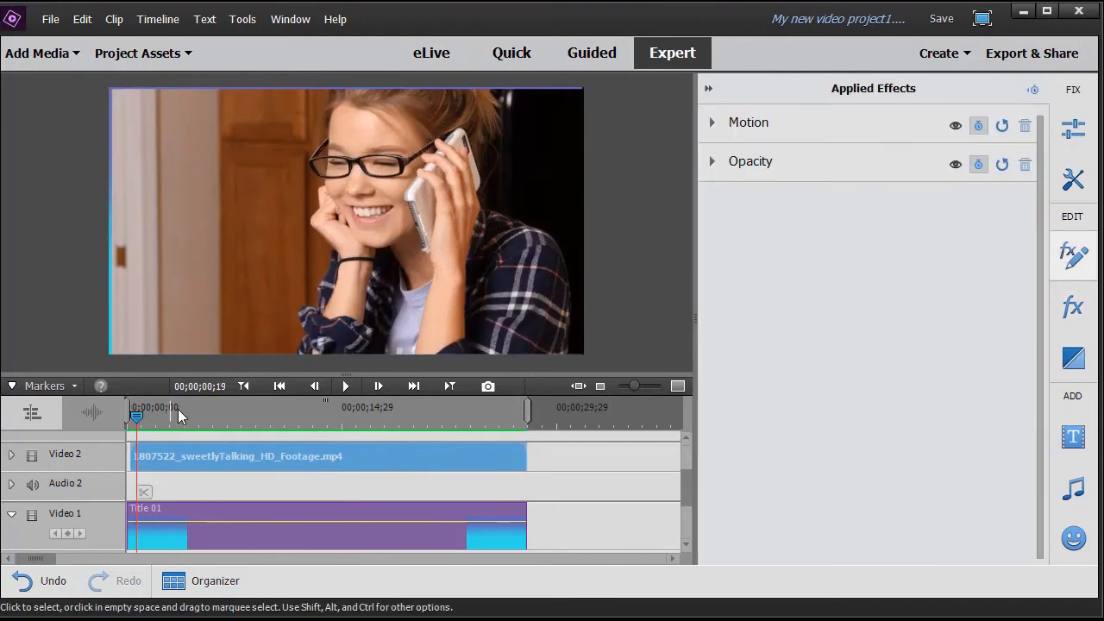
pyautogui.click(345, 386)
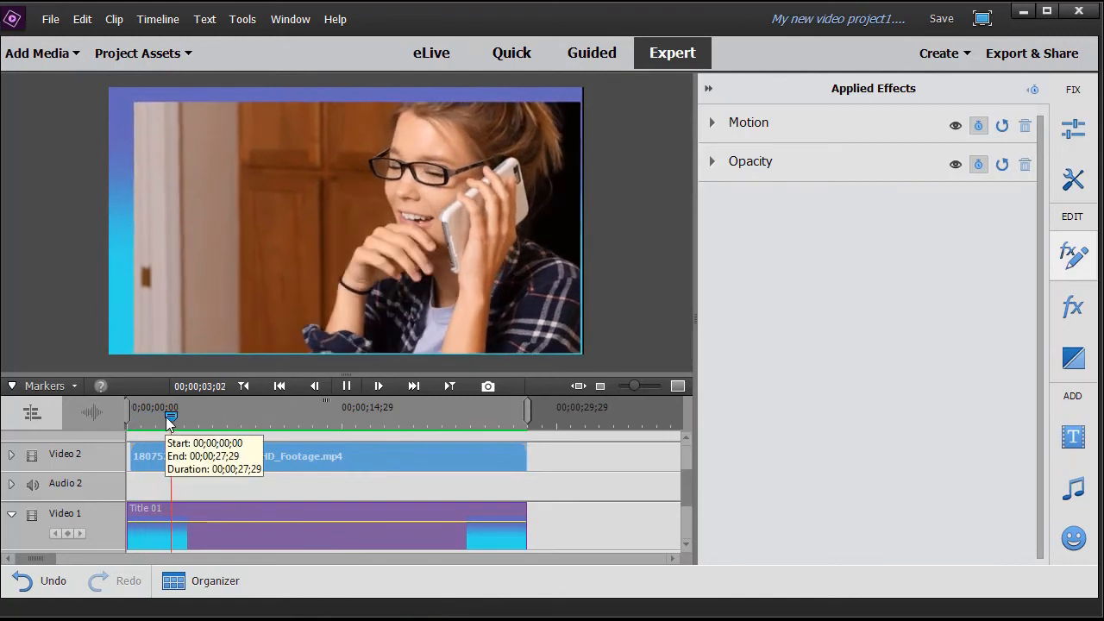
pyautogui.click(386, 411)
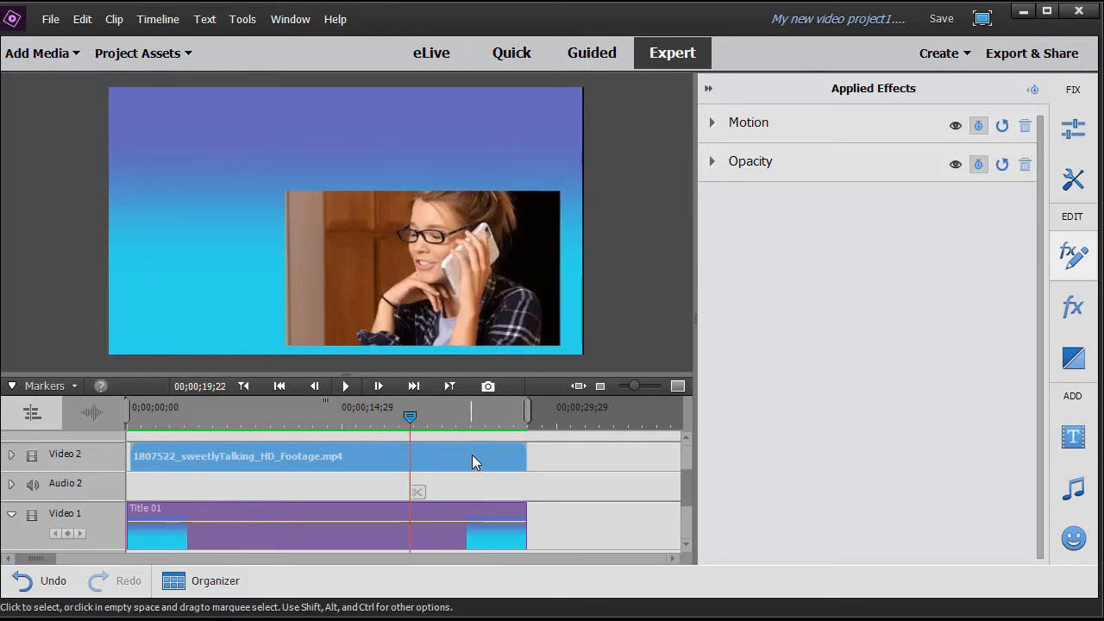
pyautogui.moveTo(474, 462)
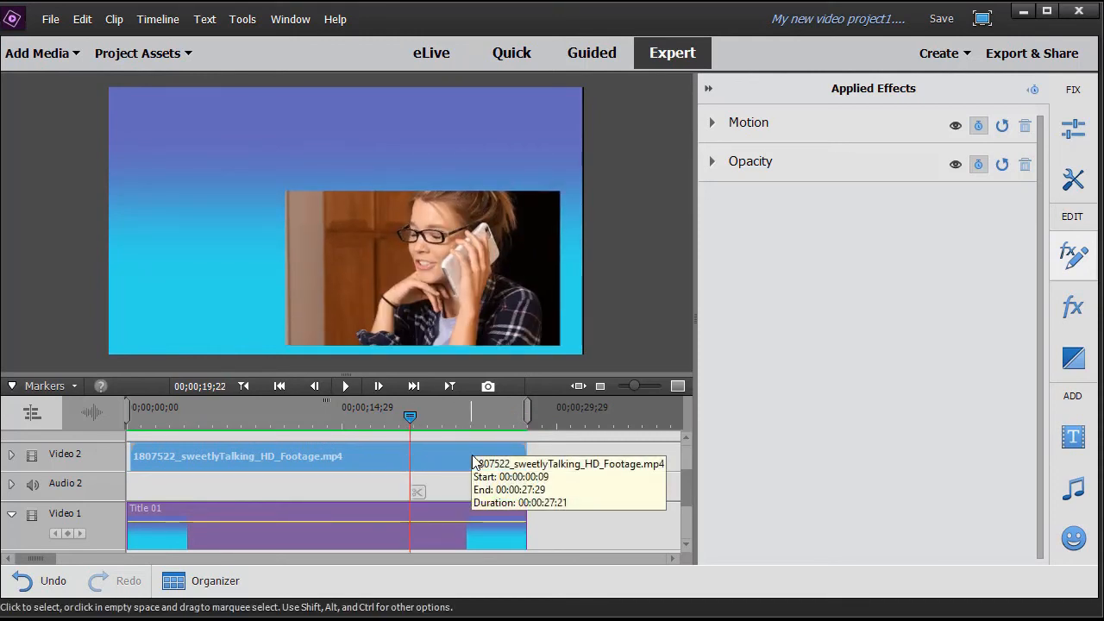
pyautogui.moveTo(714, 127)
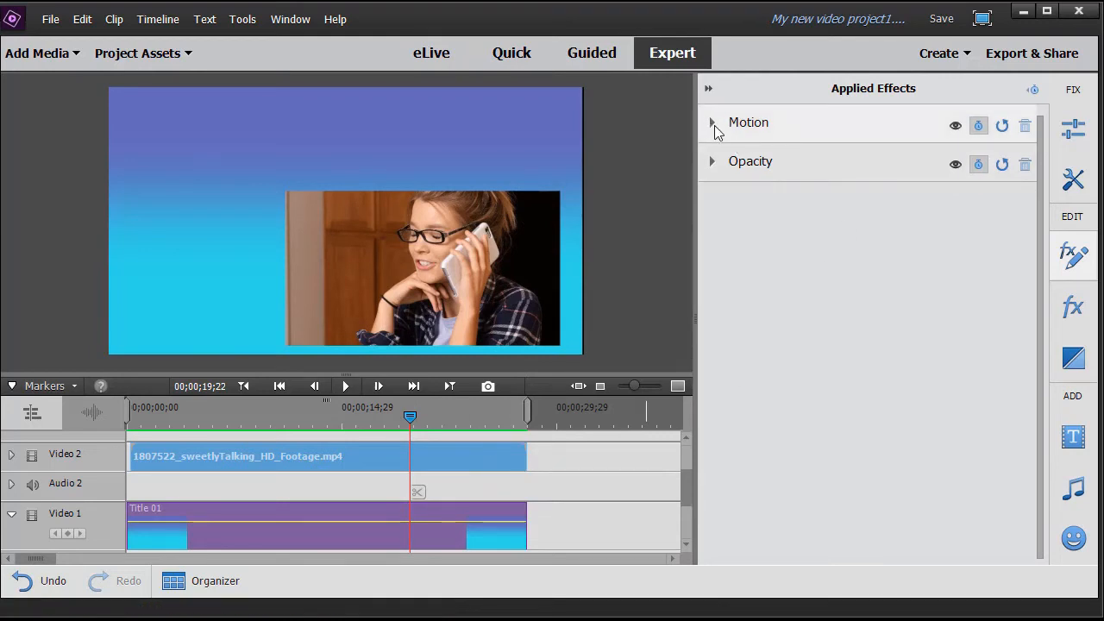
pyautogui.click(713, 122)
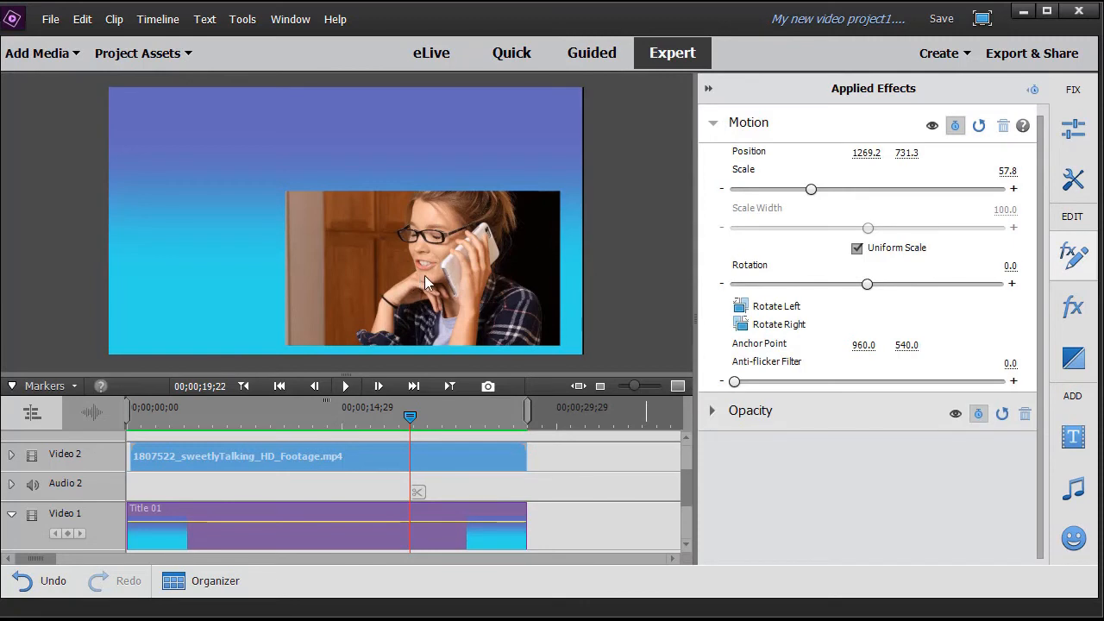
pyautogui.moveTo(442, 284)
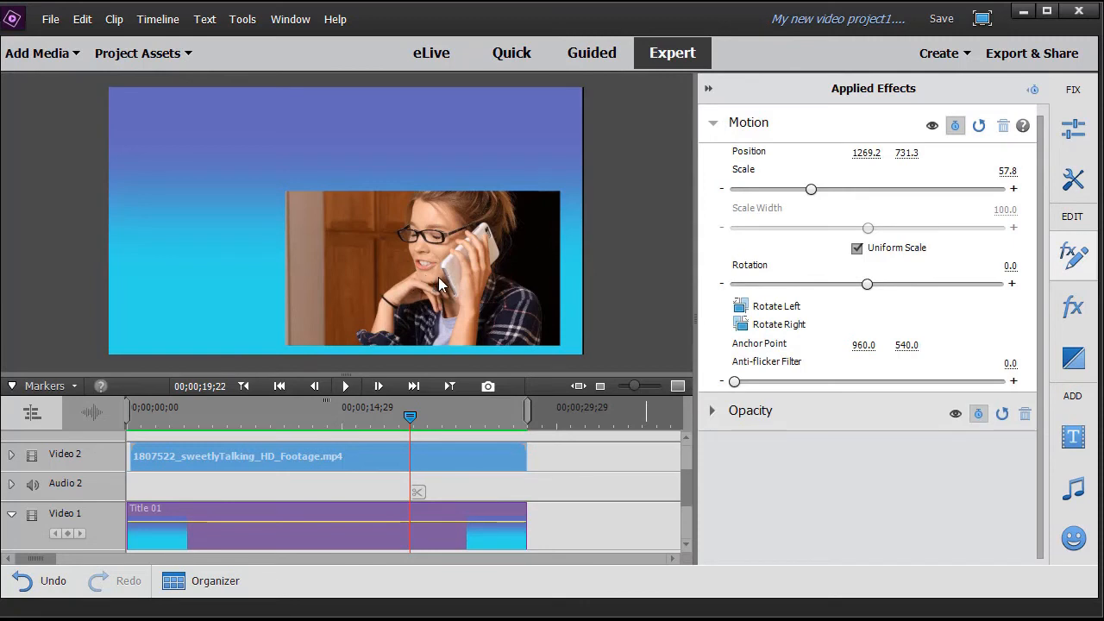
pyautogui.moveTo(319, 217)
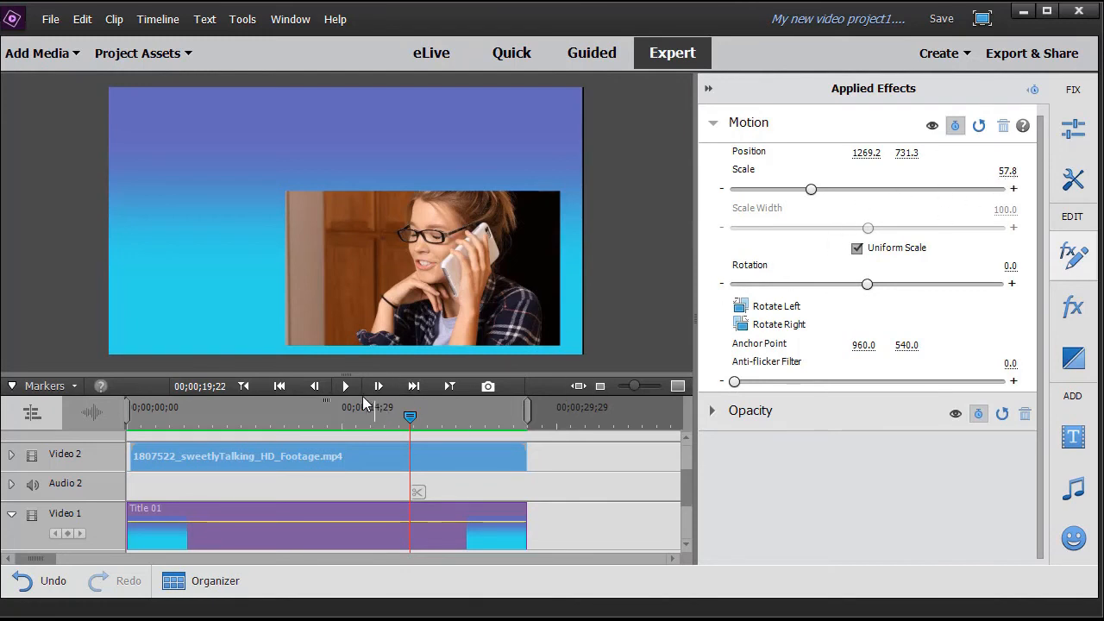
pyautogui.click(345, 386)
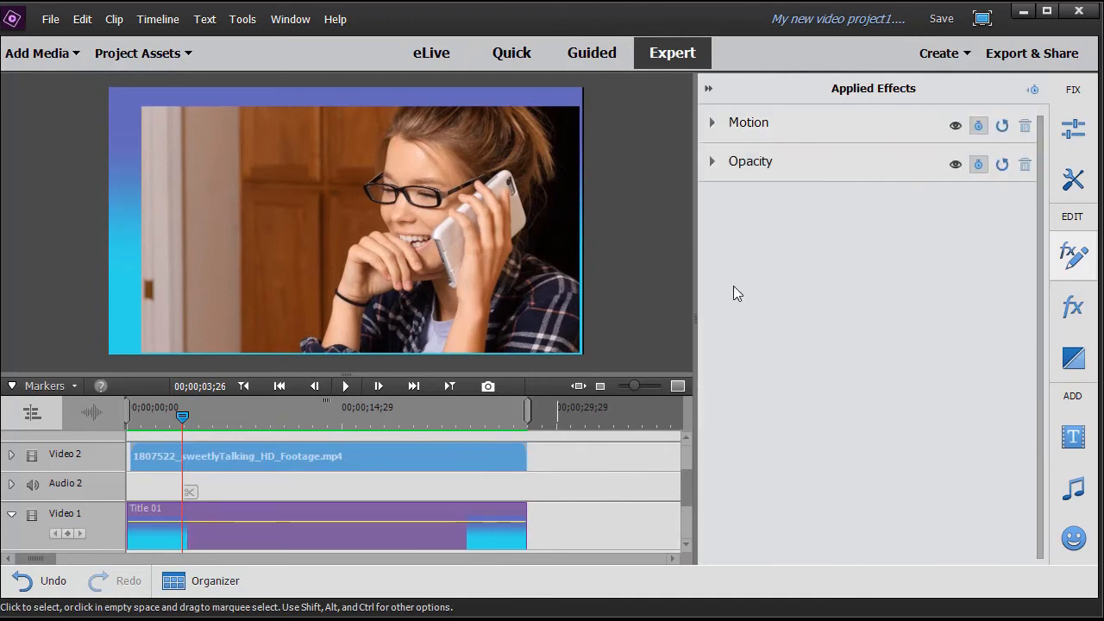
pyautogui.click(711, 121)
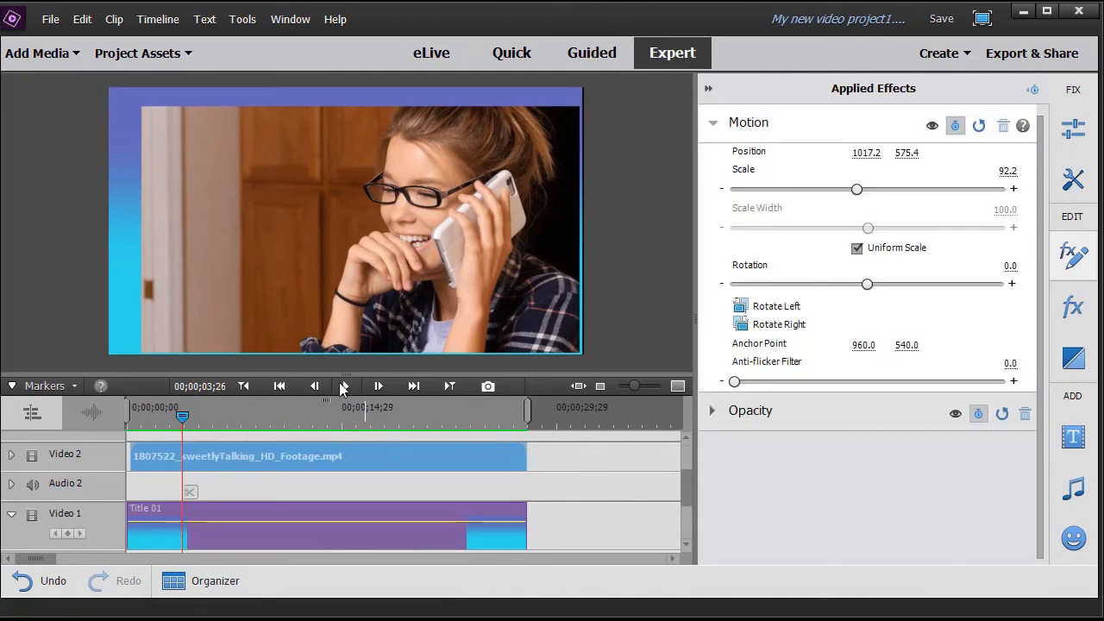
pyautogui.click(345, 386)
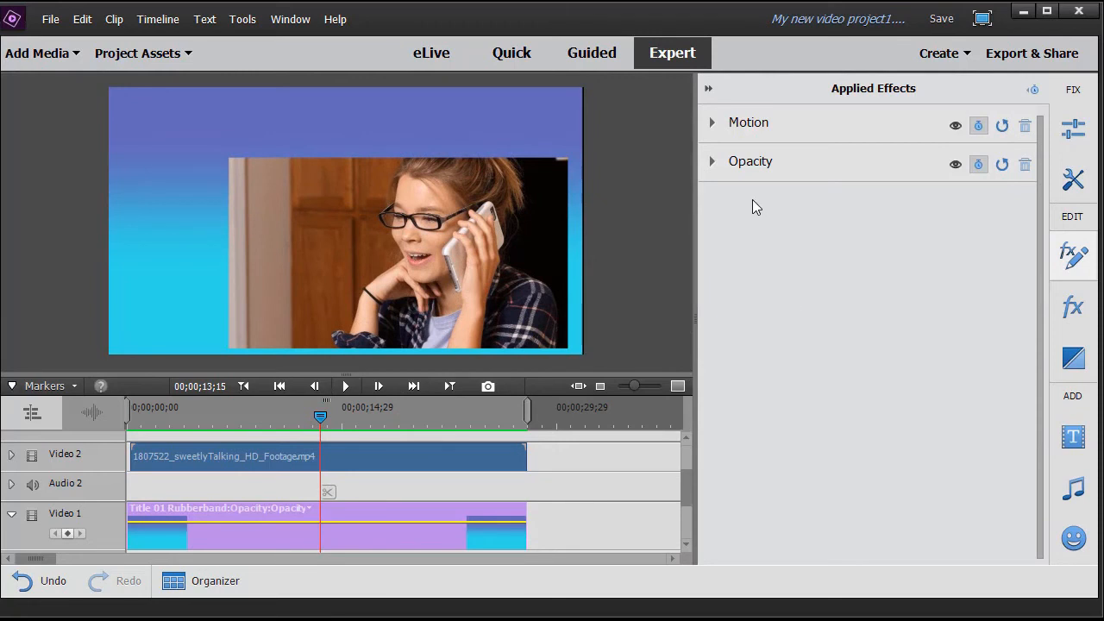
pyautogui.click(711, 162)
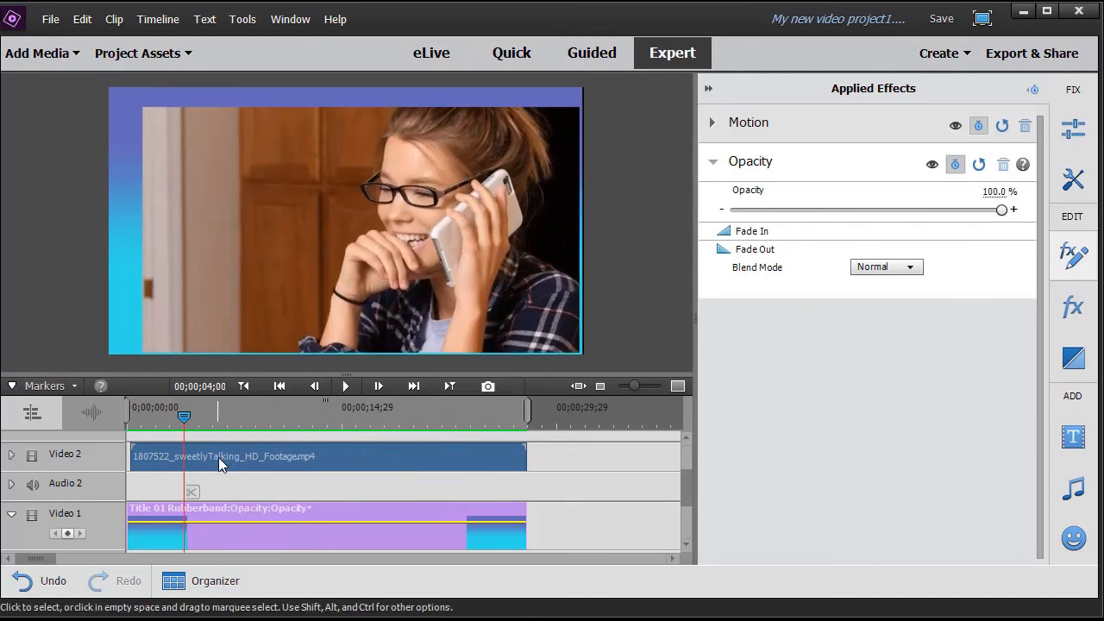
pyautogui.click(345, 386)
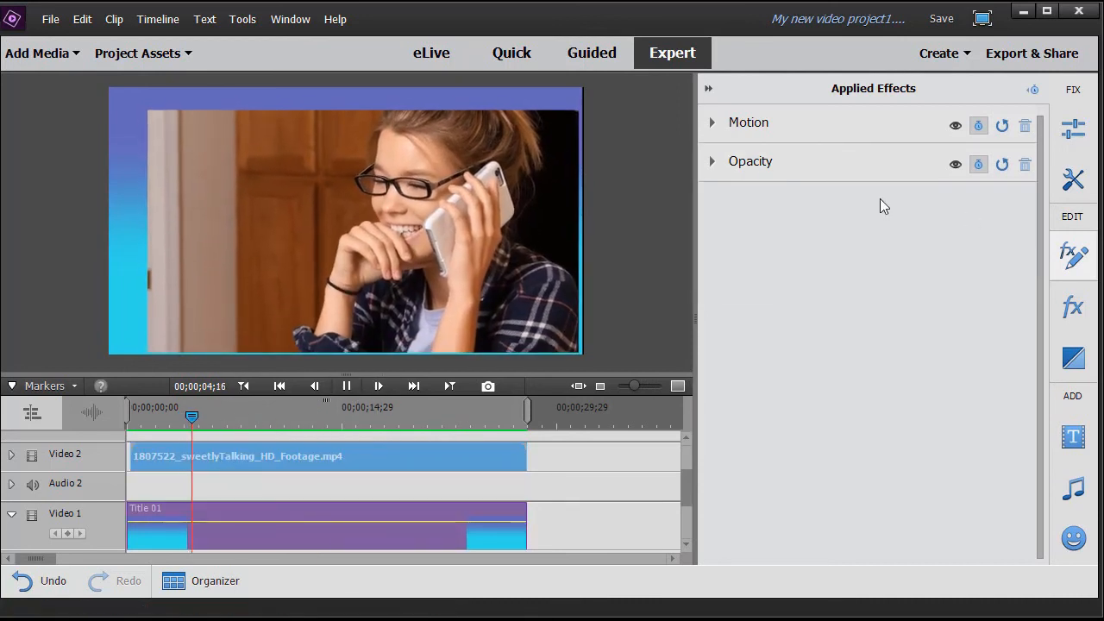
pyautogui.click(711, 162)
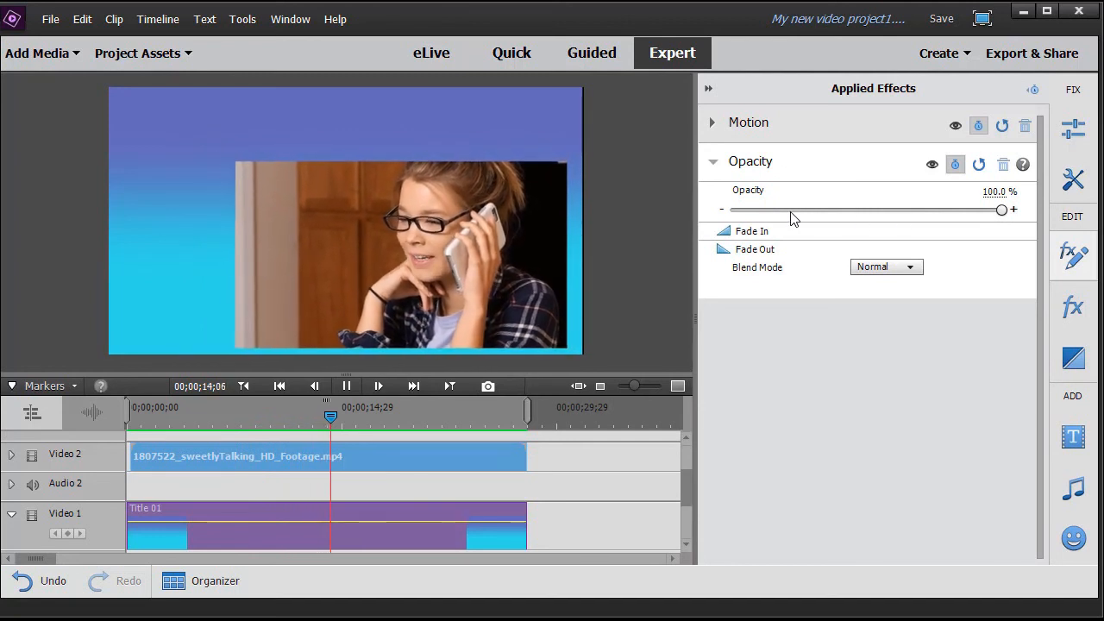
pyautogui.click(347, 387)
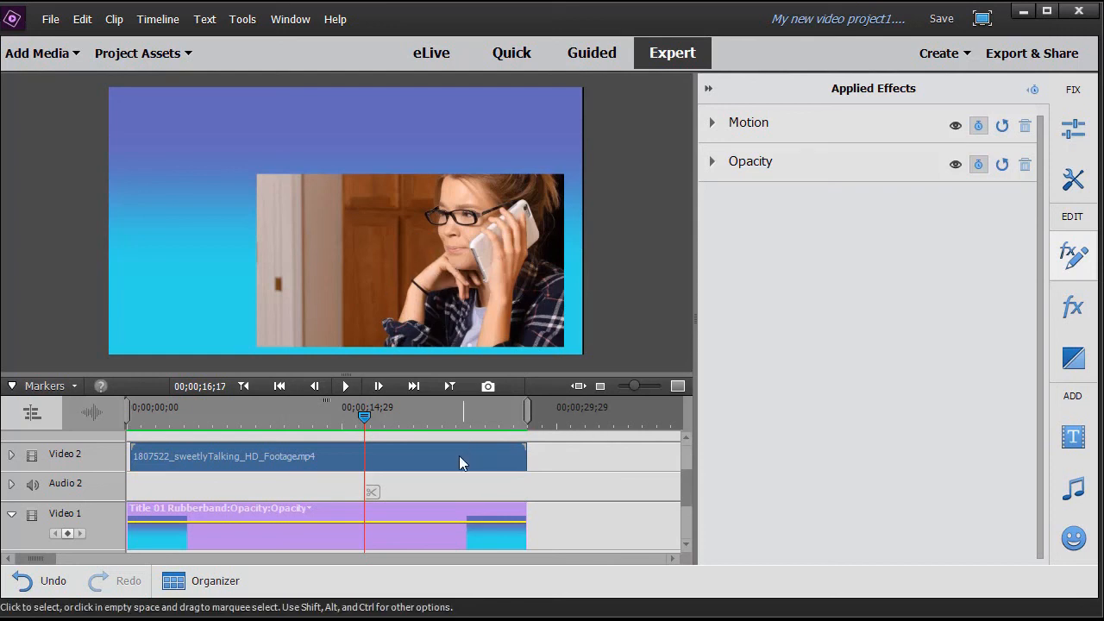
pyautogui.moveTo(487, 468)
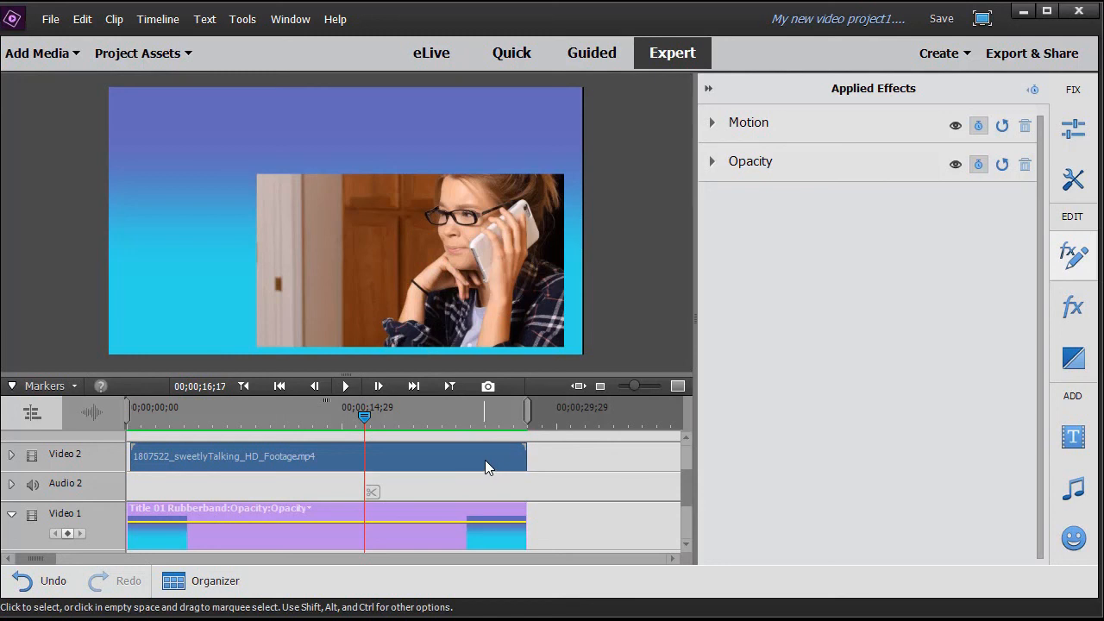
pyautogui.moveTo(490, 464)
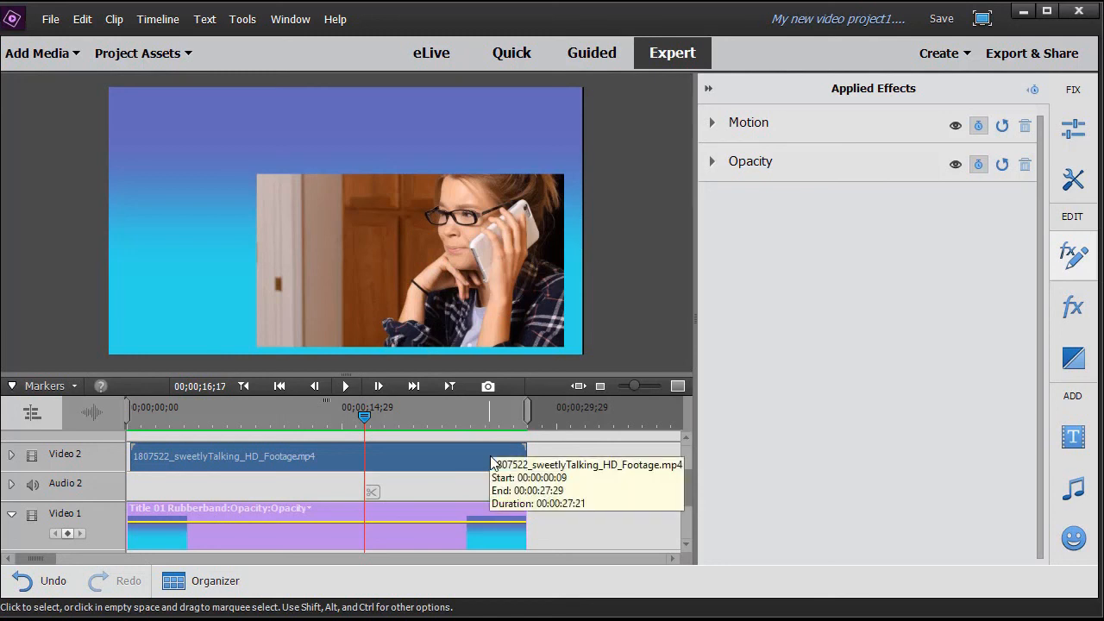
pyautogui.moveTo(493, 466)
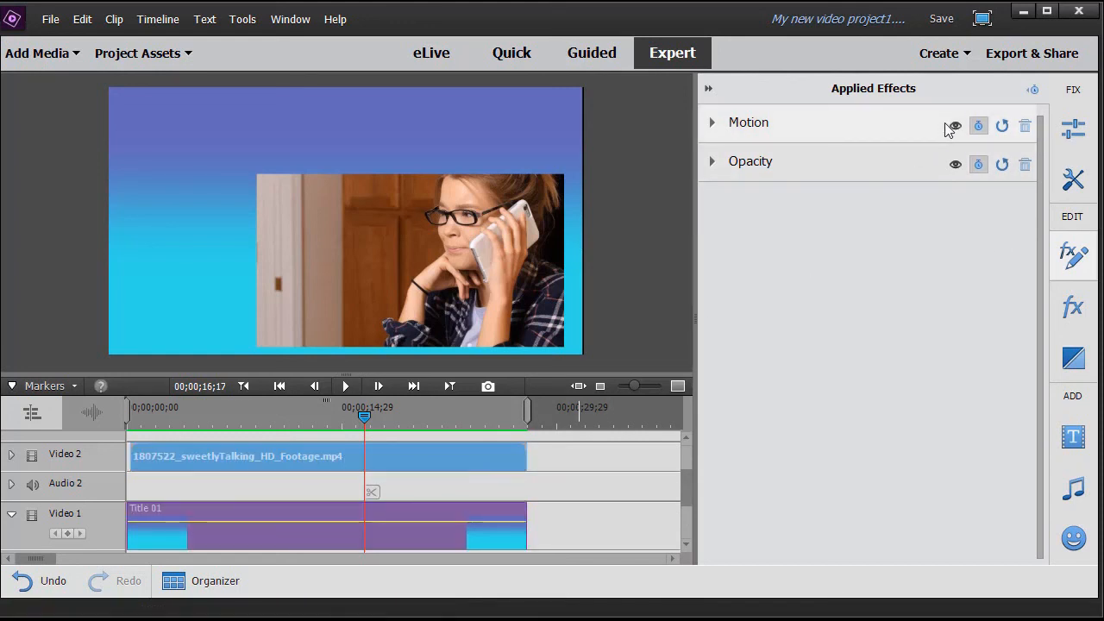
# Delete the Motion keyframes, confirming the warning, and reset Motion to full frame.
pyautogui.click(978, 126)
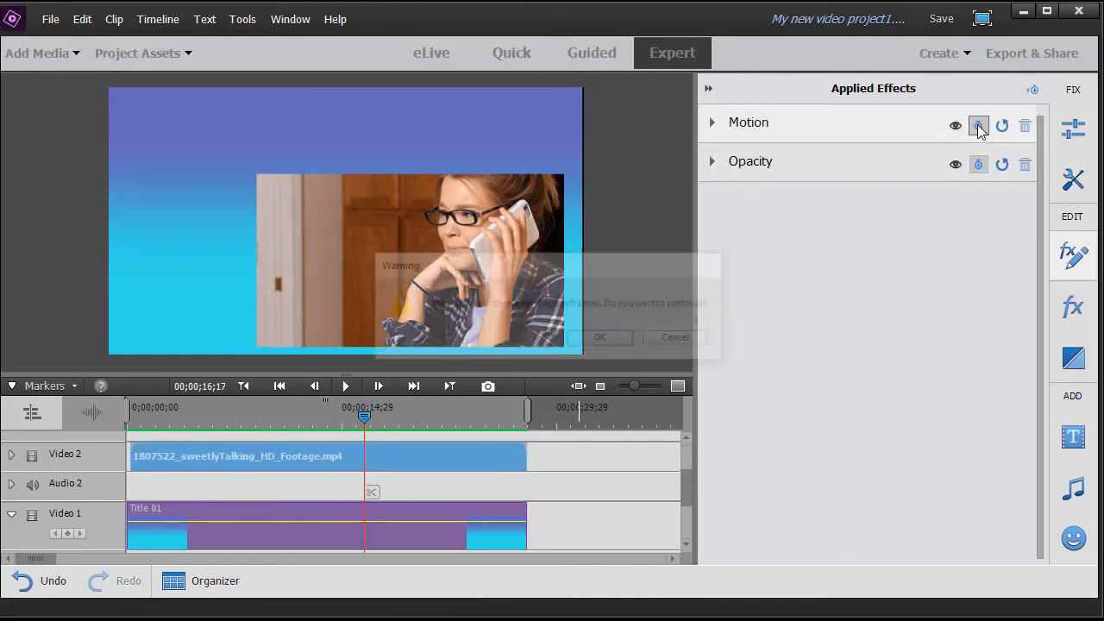
pyautogui.click(600, 336)
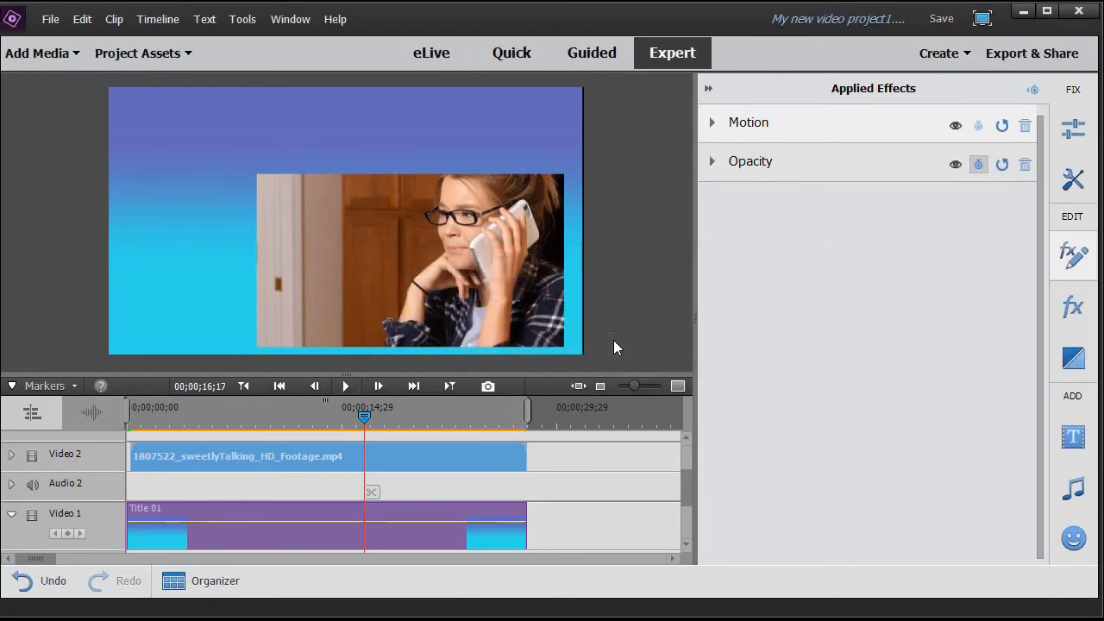
pyautogui.moveTo(1000, 128)
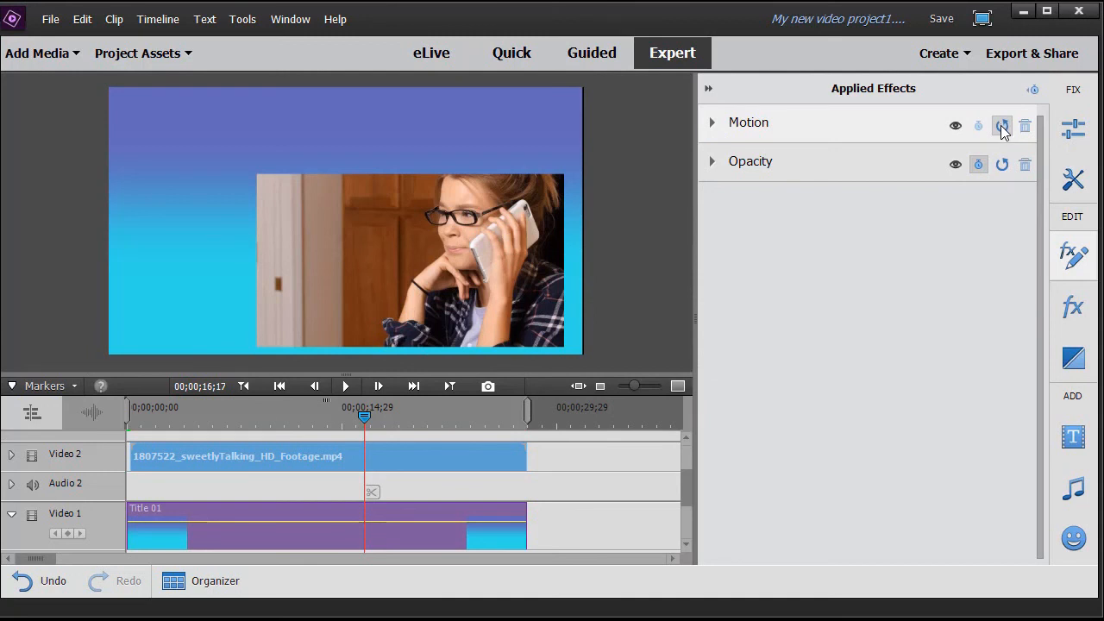
pyautogui.click(1001, 126)
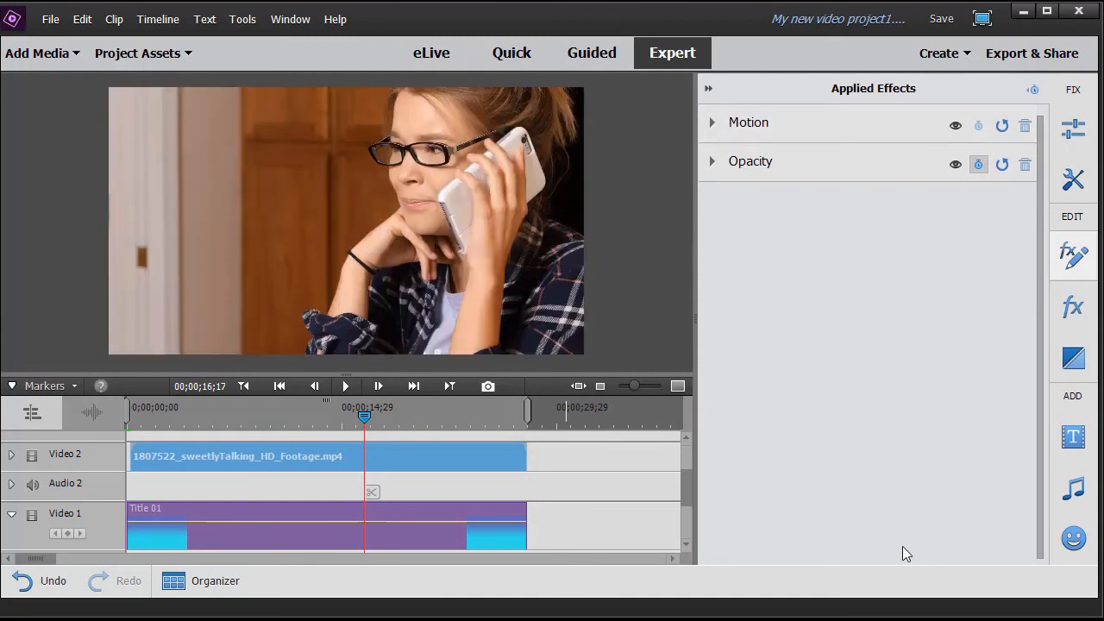
pyautogui.moveTo(849, 517)
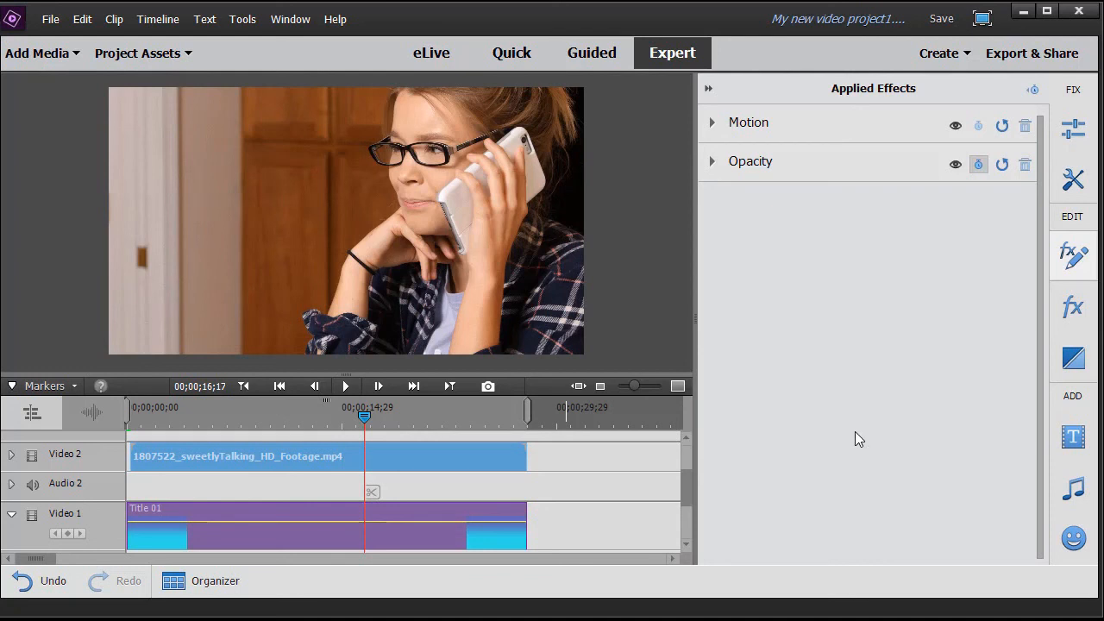
pyautogui.moveTo(949, 383)
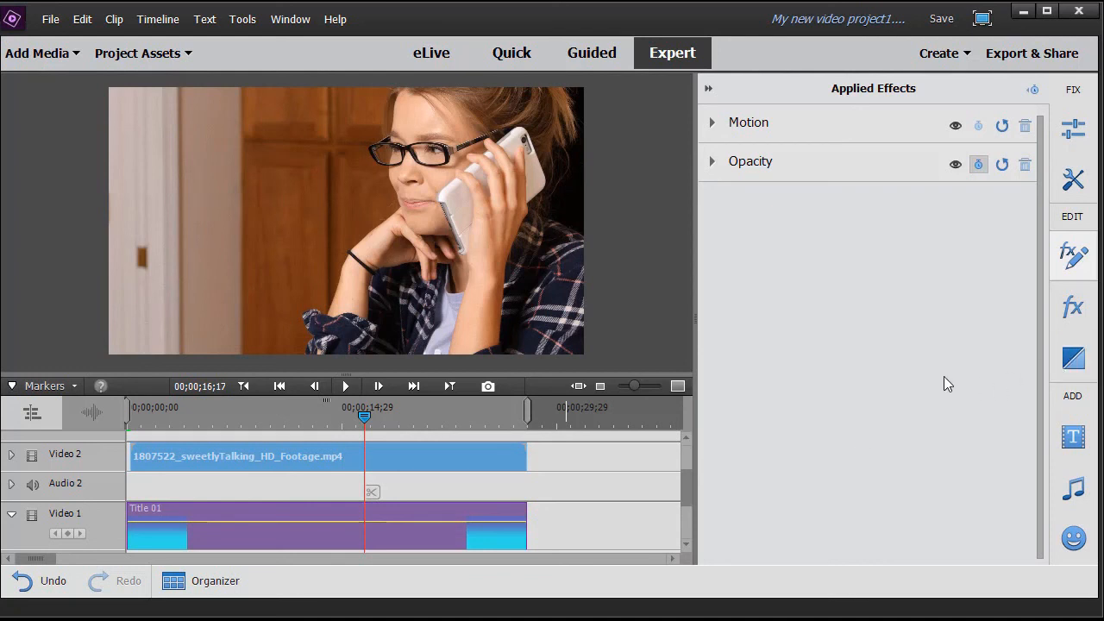
pyautogui.moveTo(815, 419)
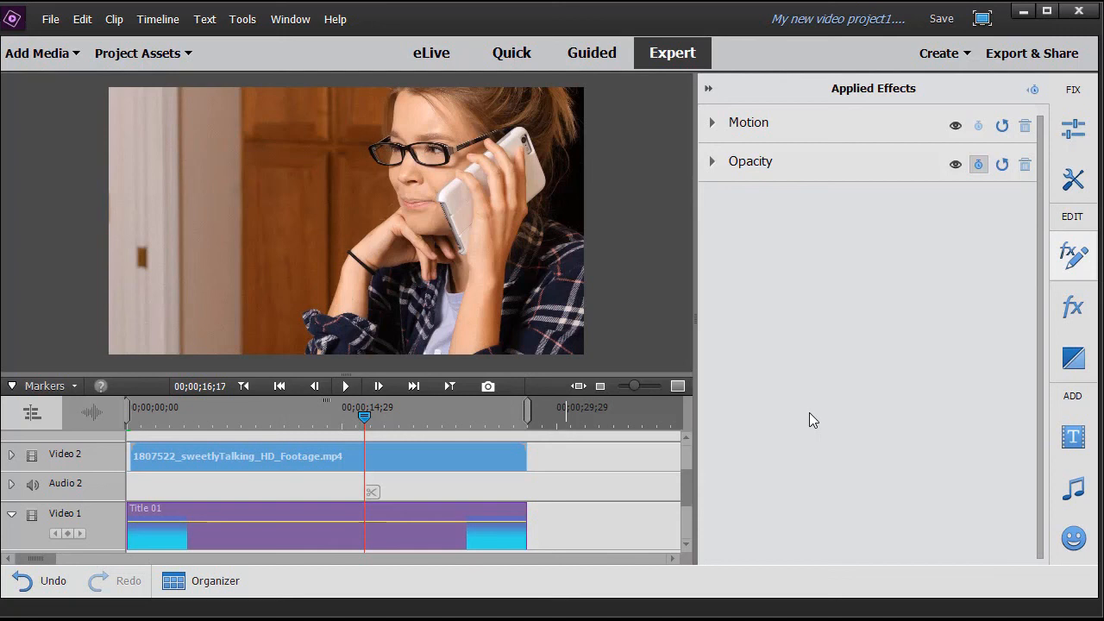
pyautogui.moveTo(904, 500)
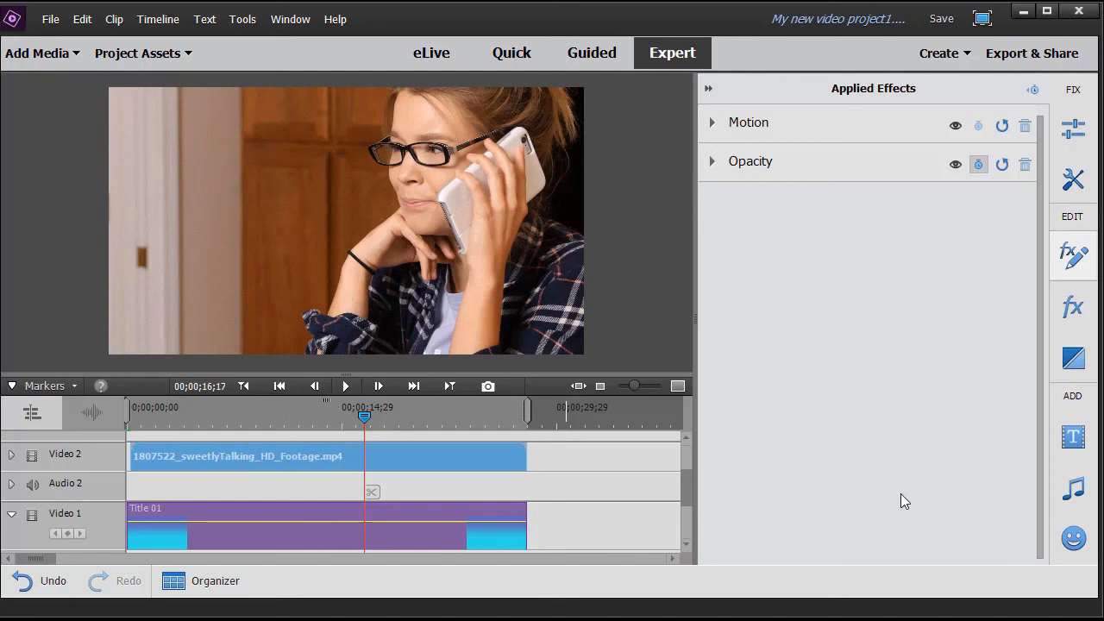